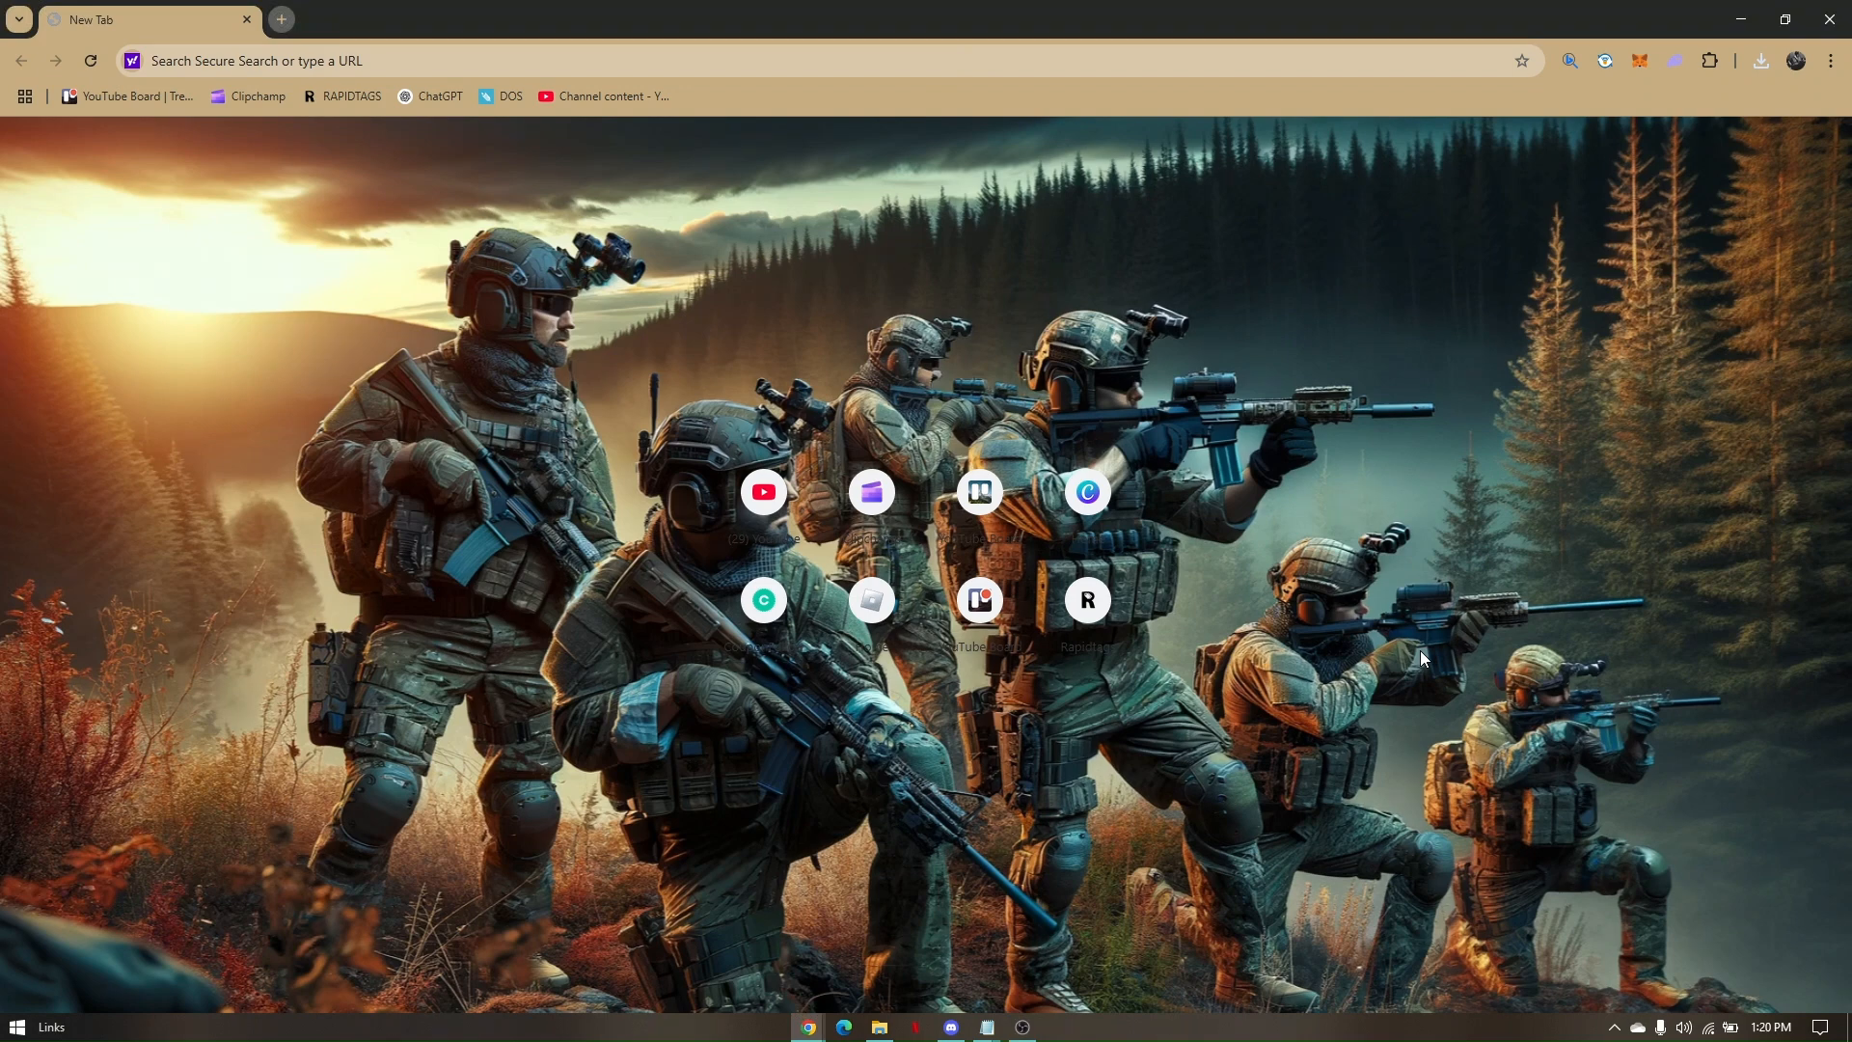
pyautogui.moveTo(1404, 295)
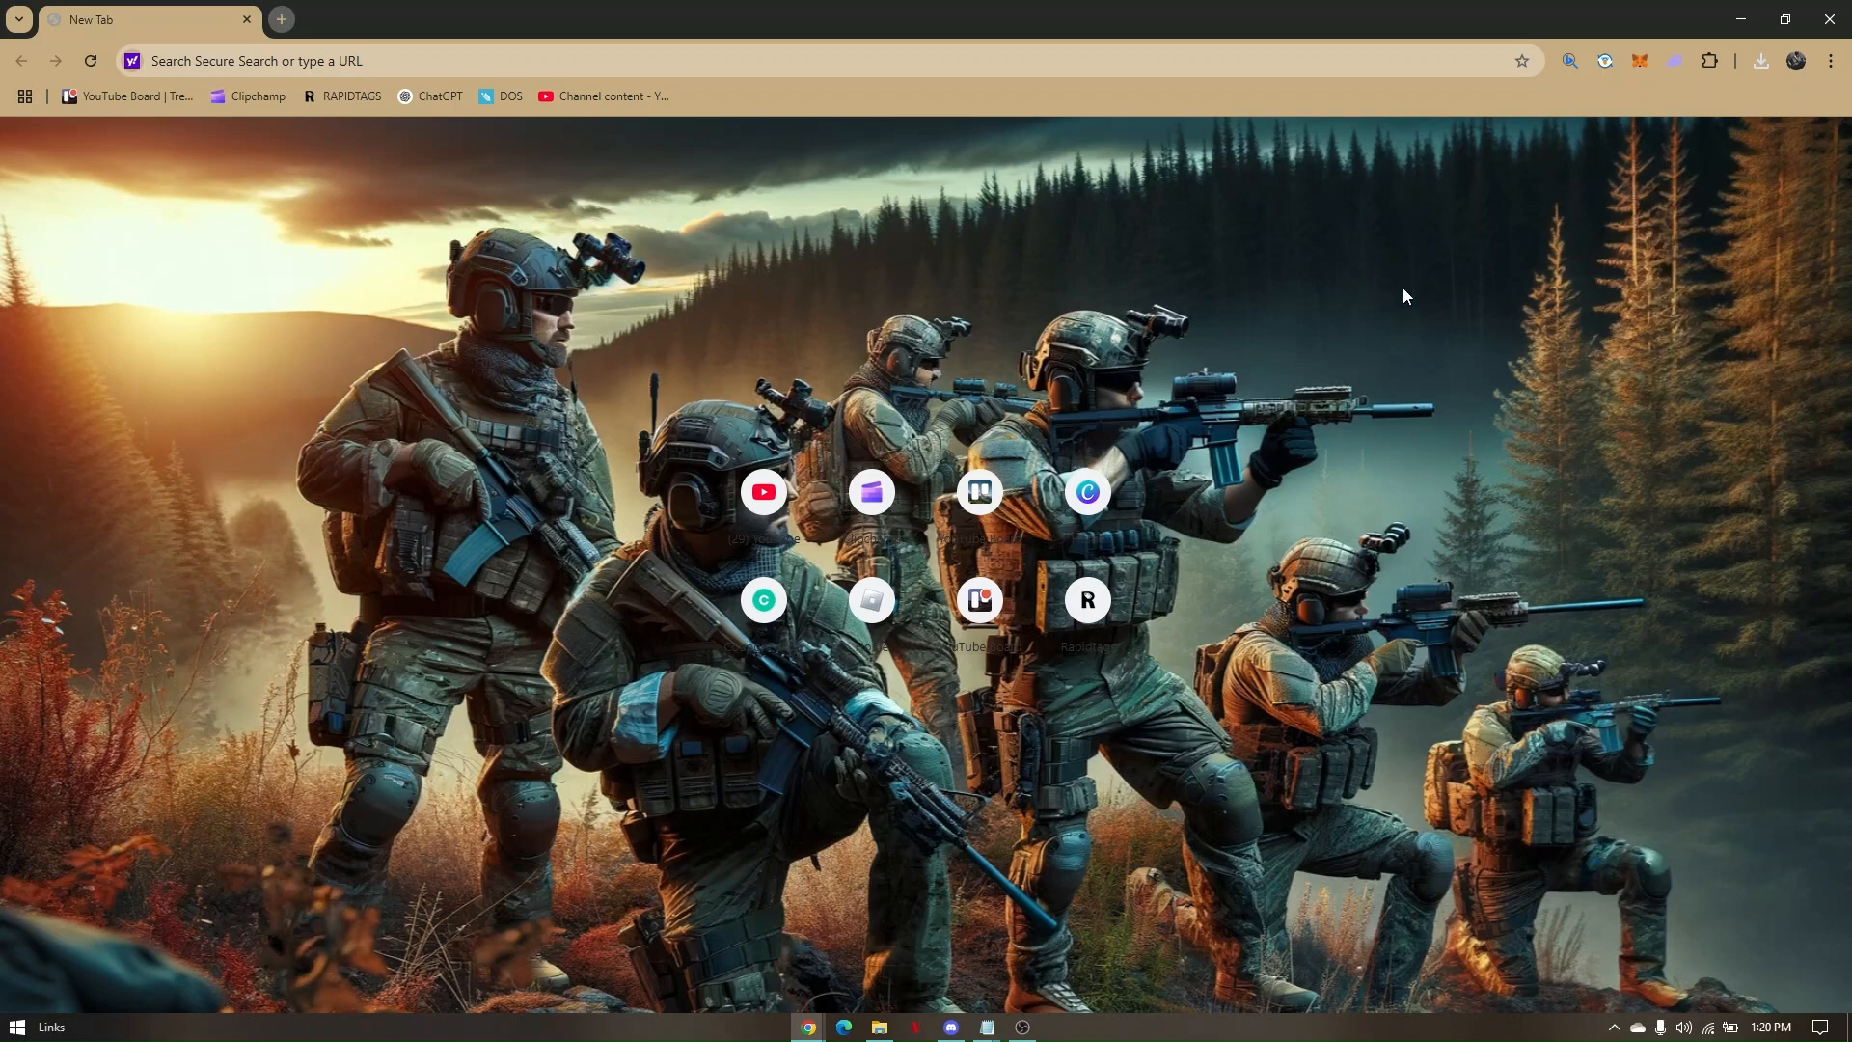
# - Open Chrome's three-dot main menu over the new tab page
pyautogui.click(1833, 60)
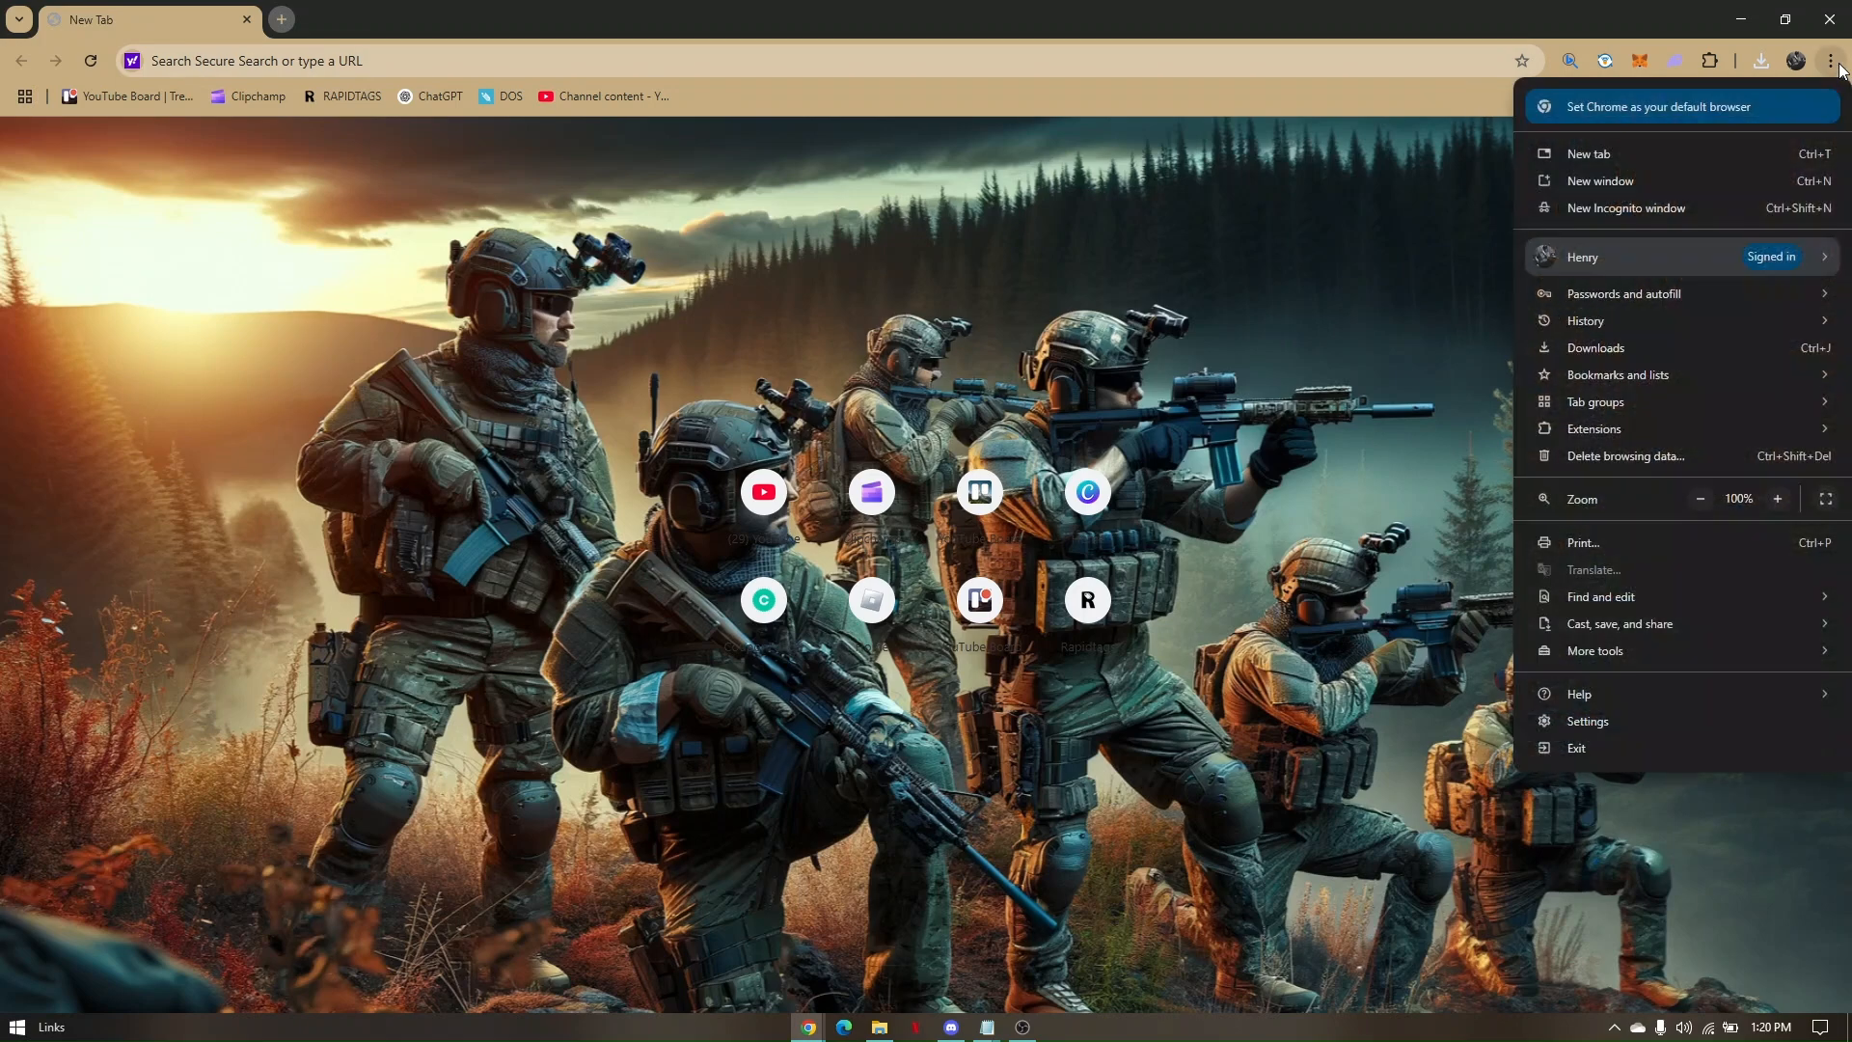
pyautogui.moveTo(1615, 427)
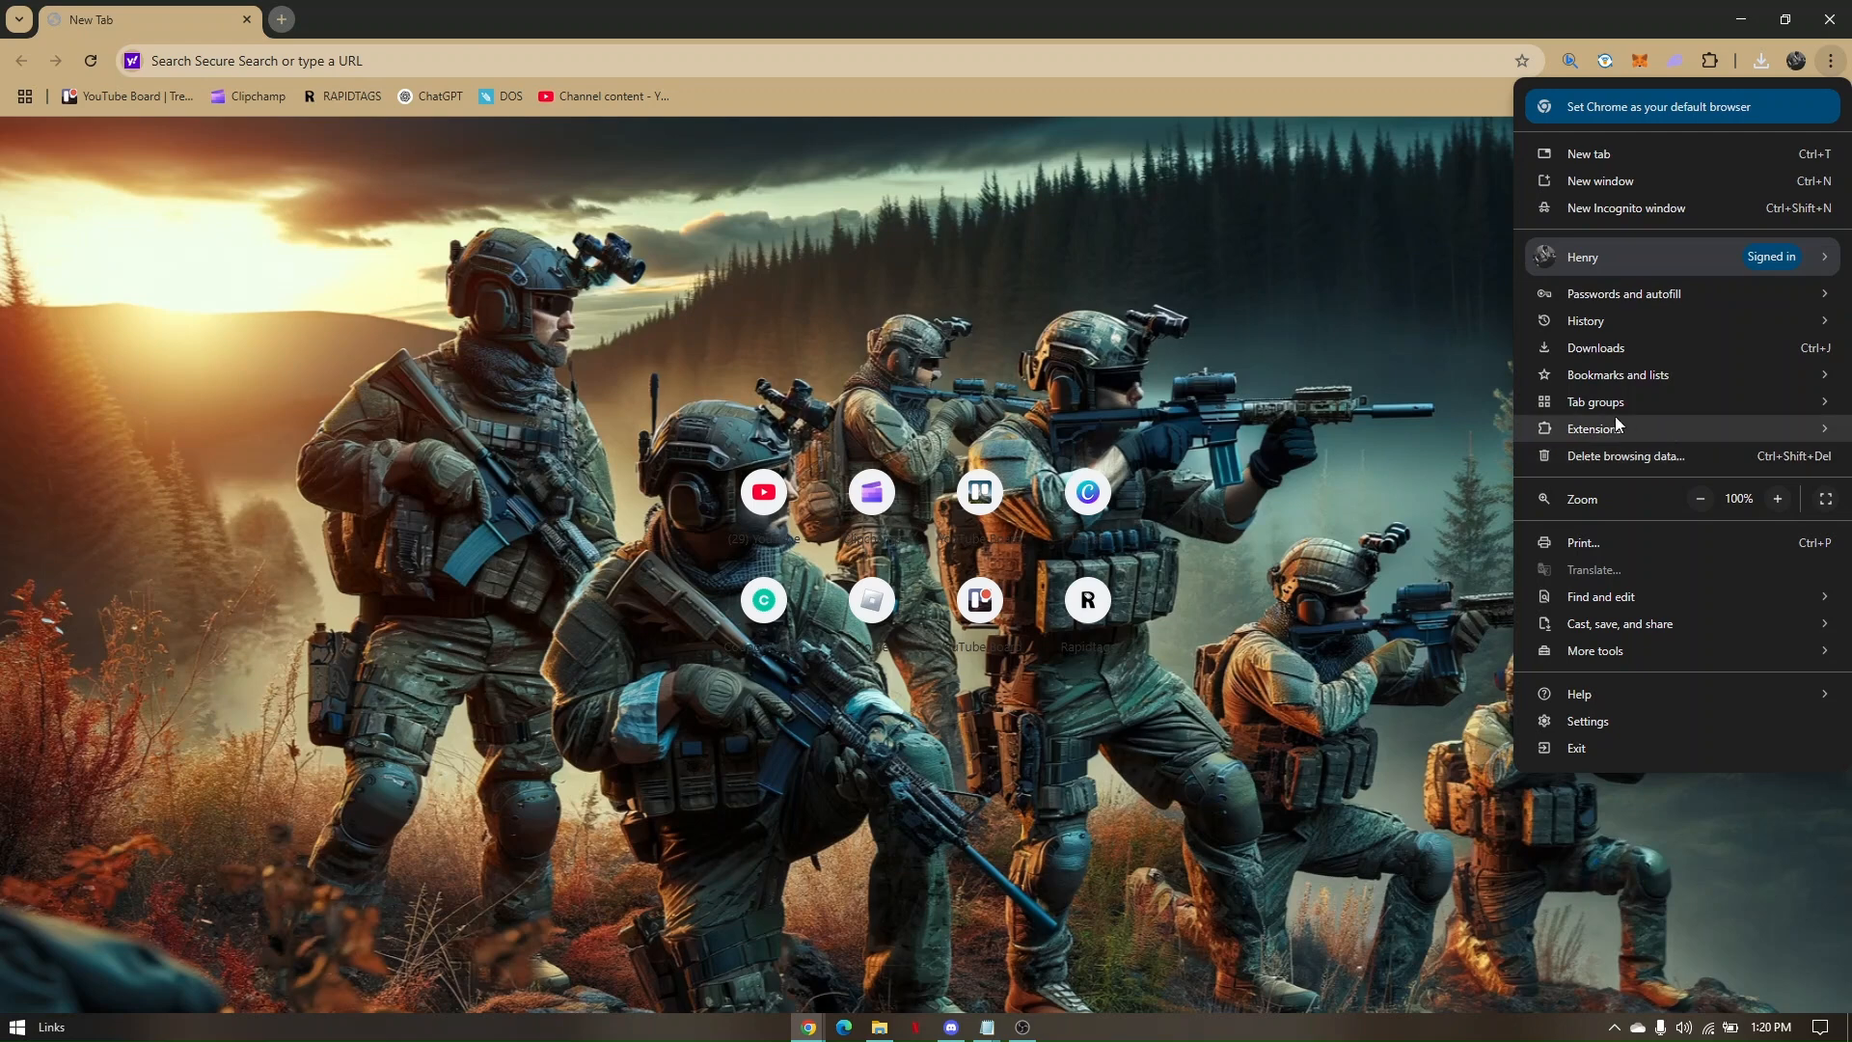
# - Open the Volume Booster extension's details page from the Extensions list
pyautogui.click(1598, 427)
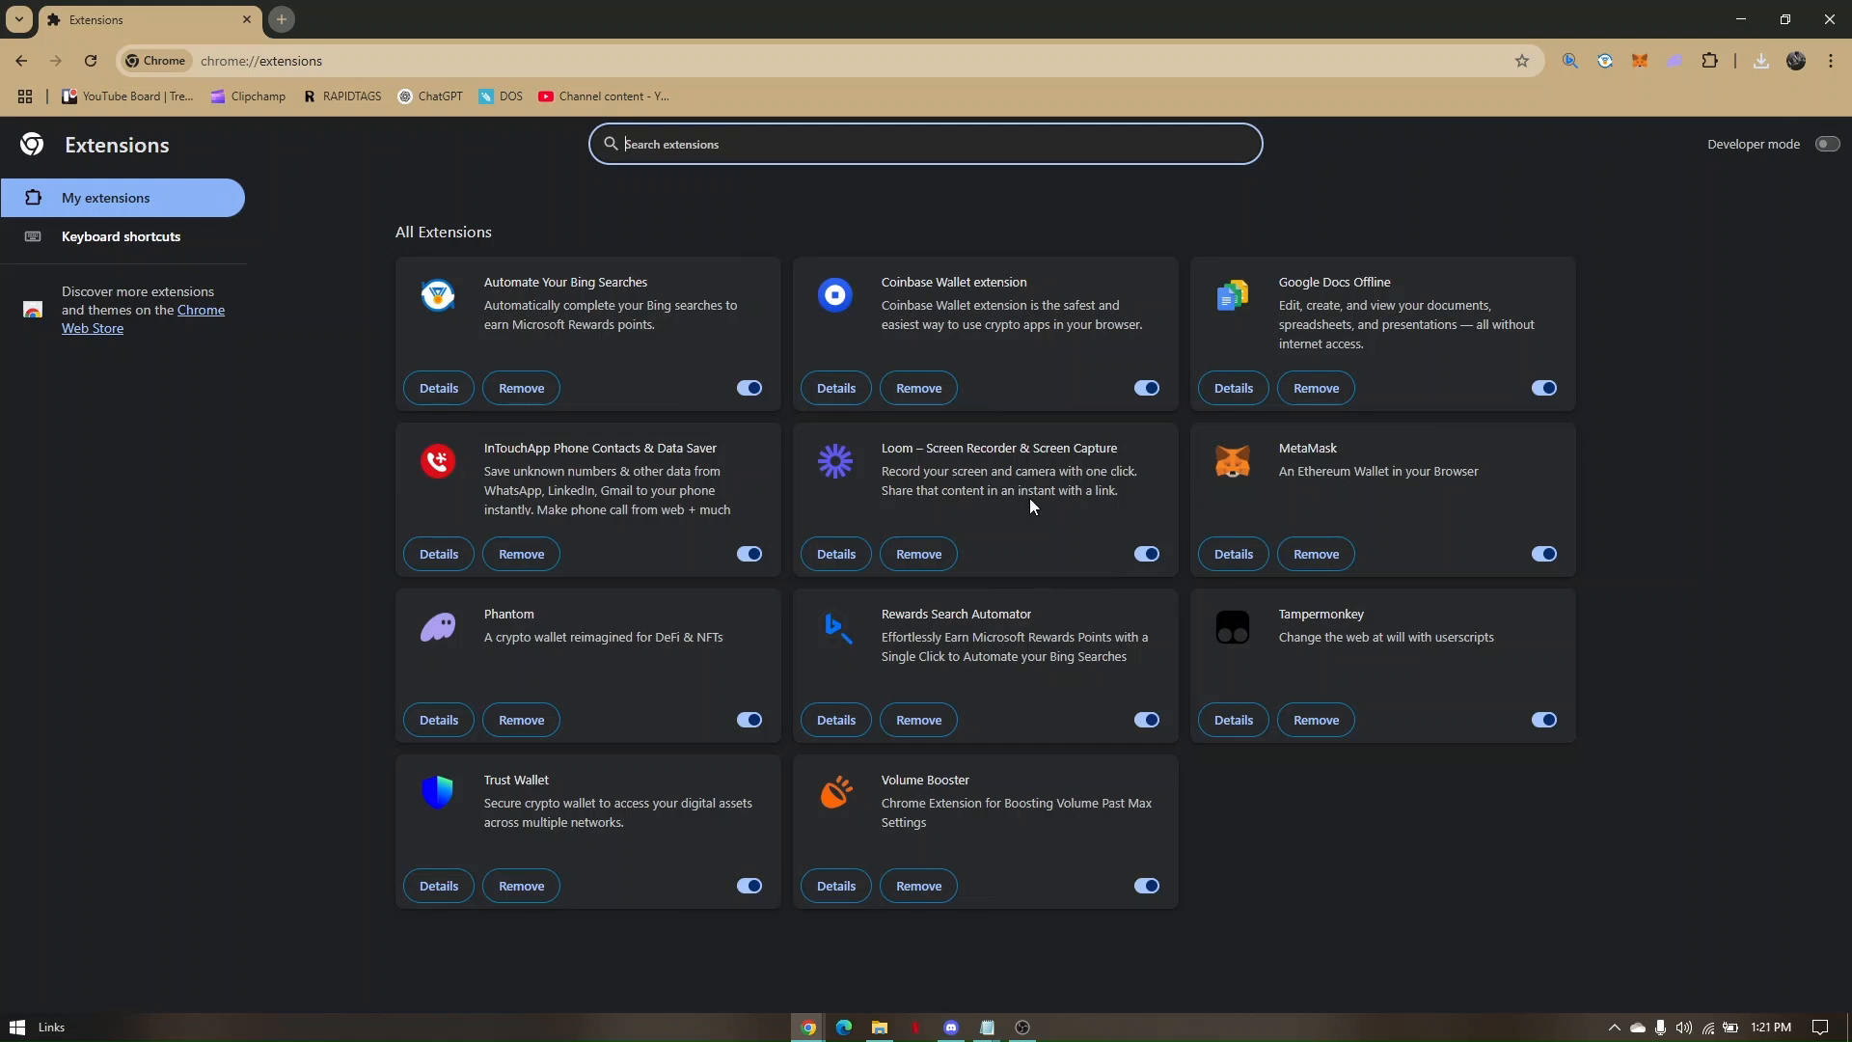
pyautogui.moveTo(1022, 493)
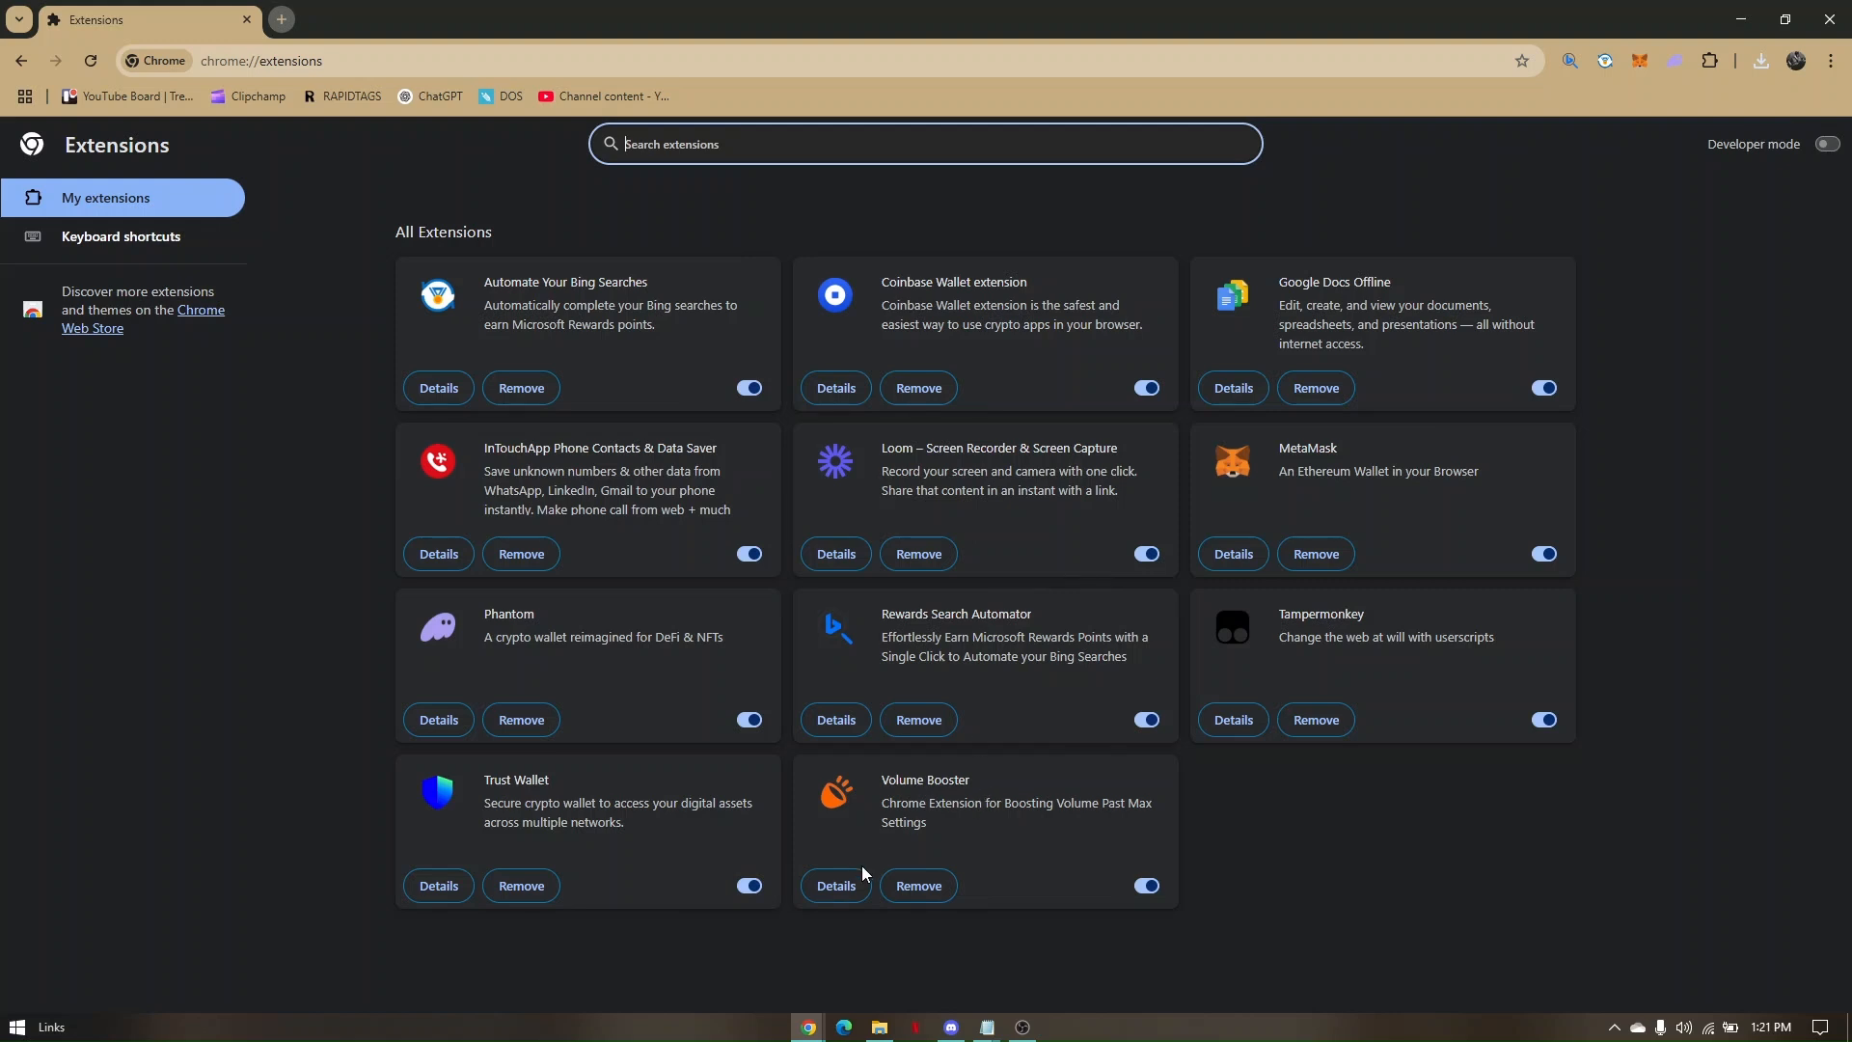
pyautogui.click(833, 884)
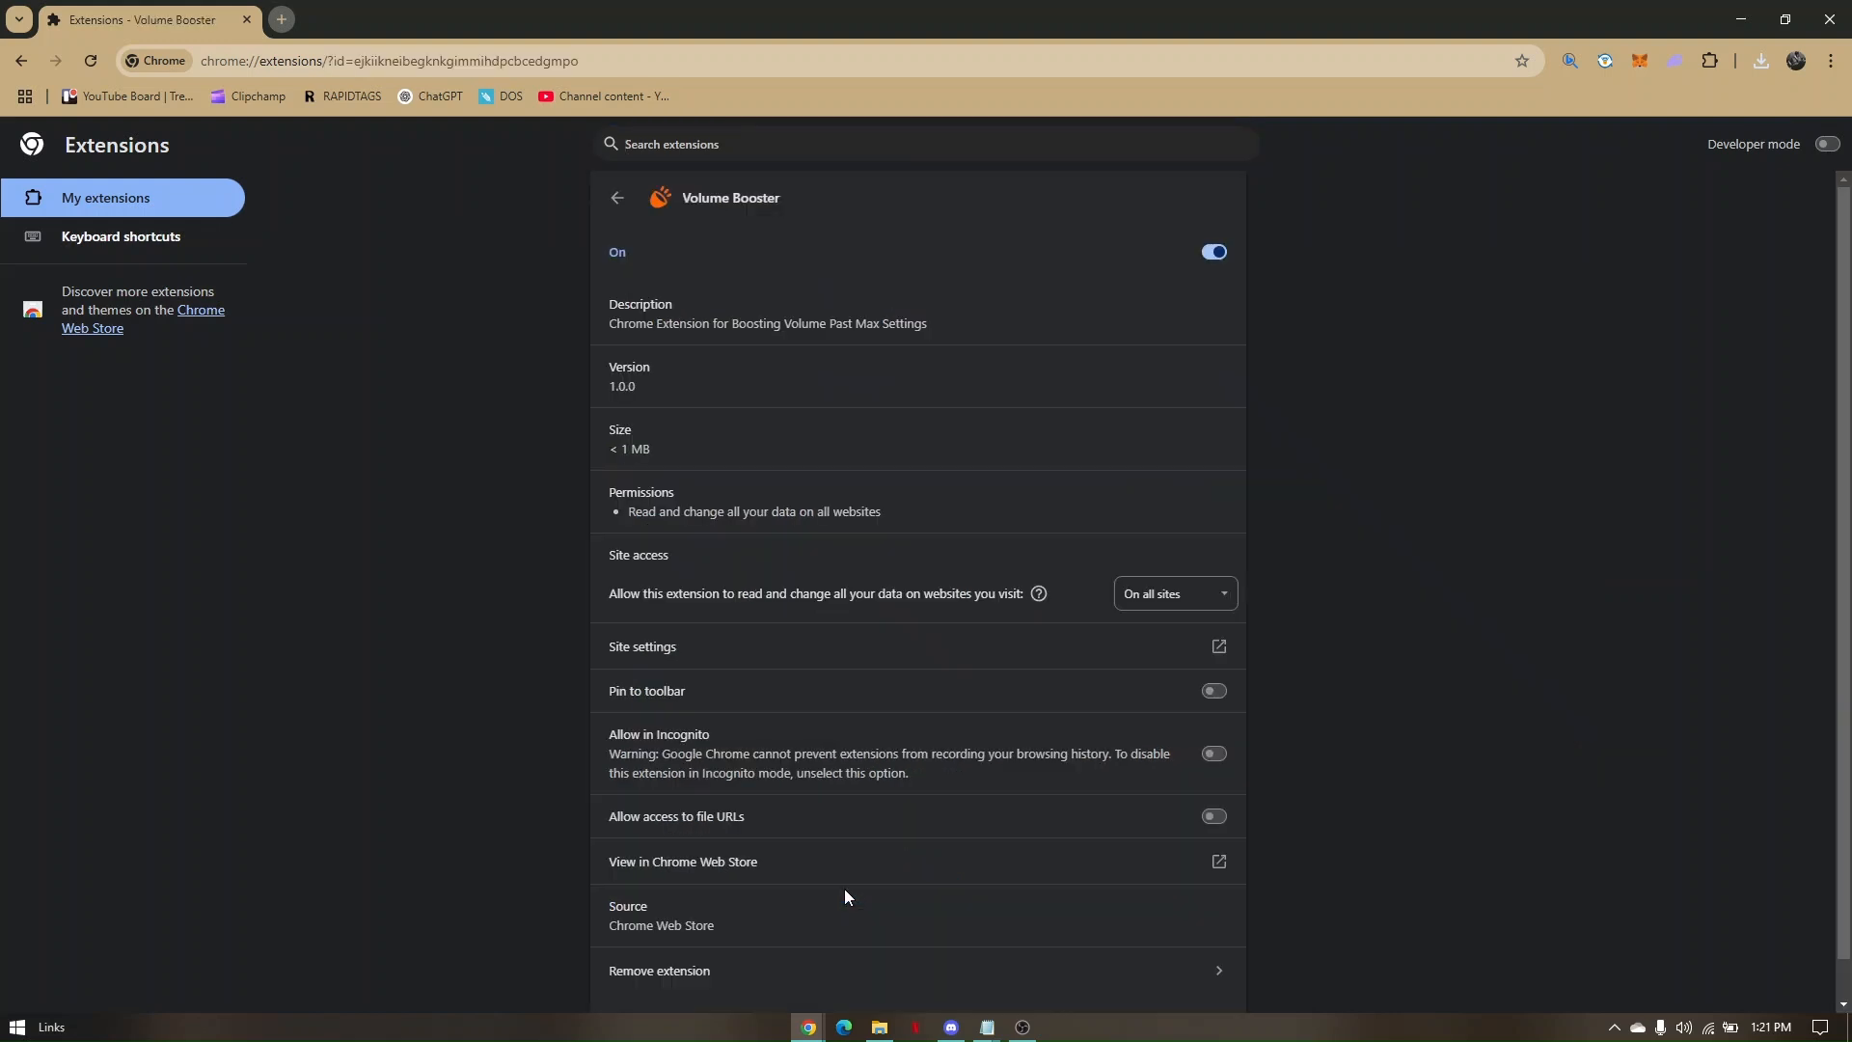
pyautogui.moveTo(535, 348)
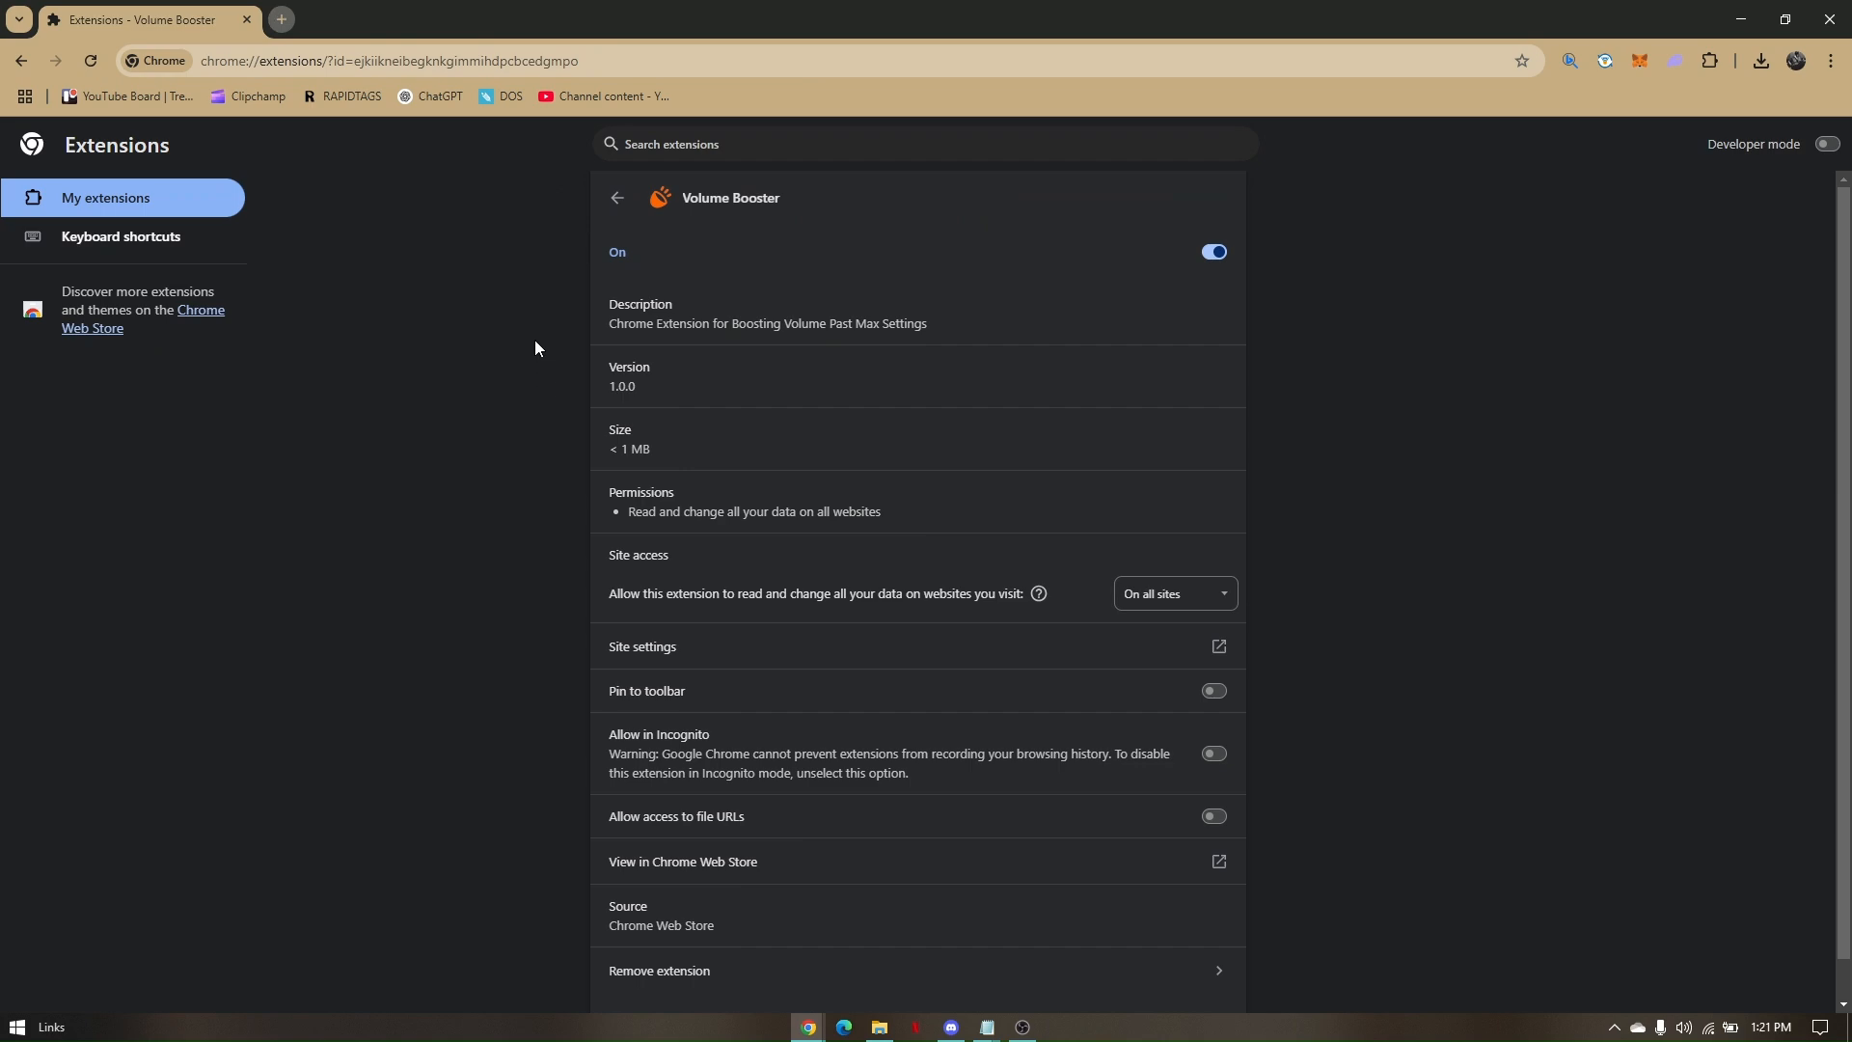
# - Enter chrome-extension://pastehere/manifest.json into the address bar of a new tab
pyautogui.click(281, 20)
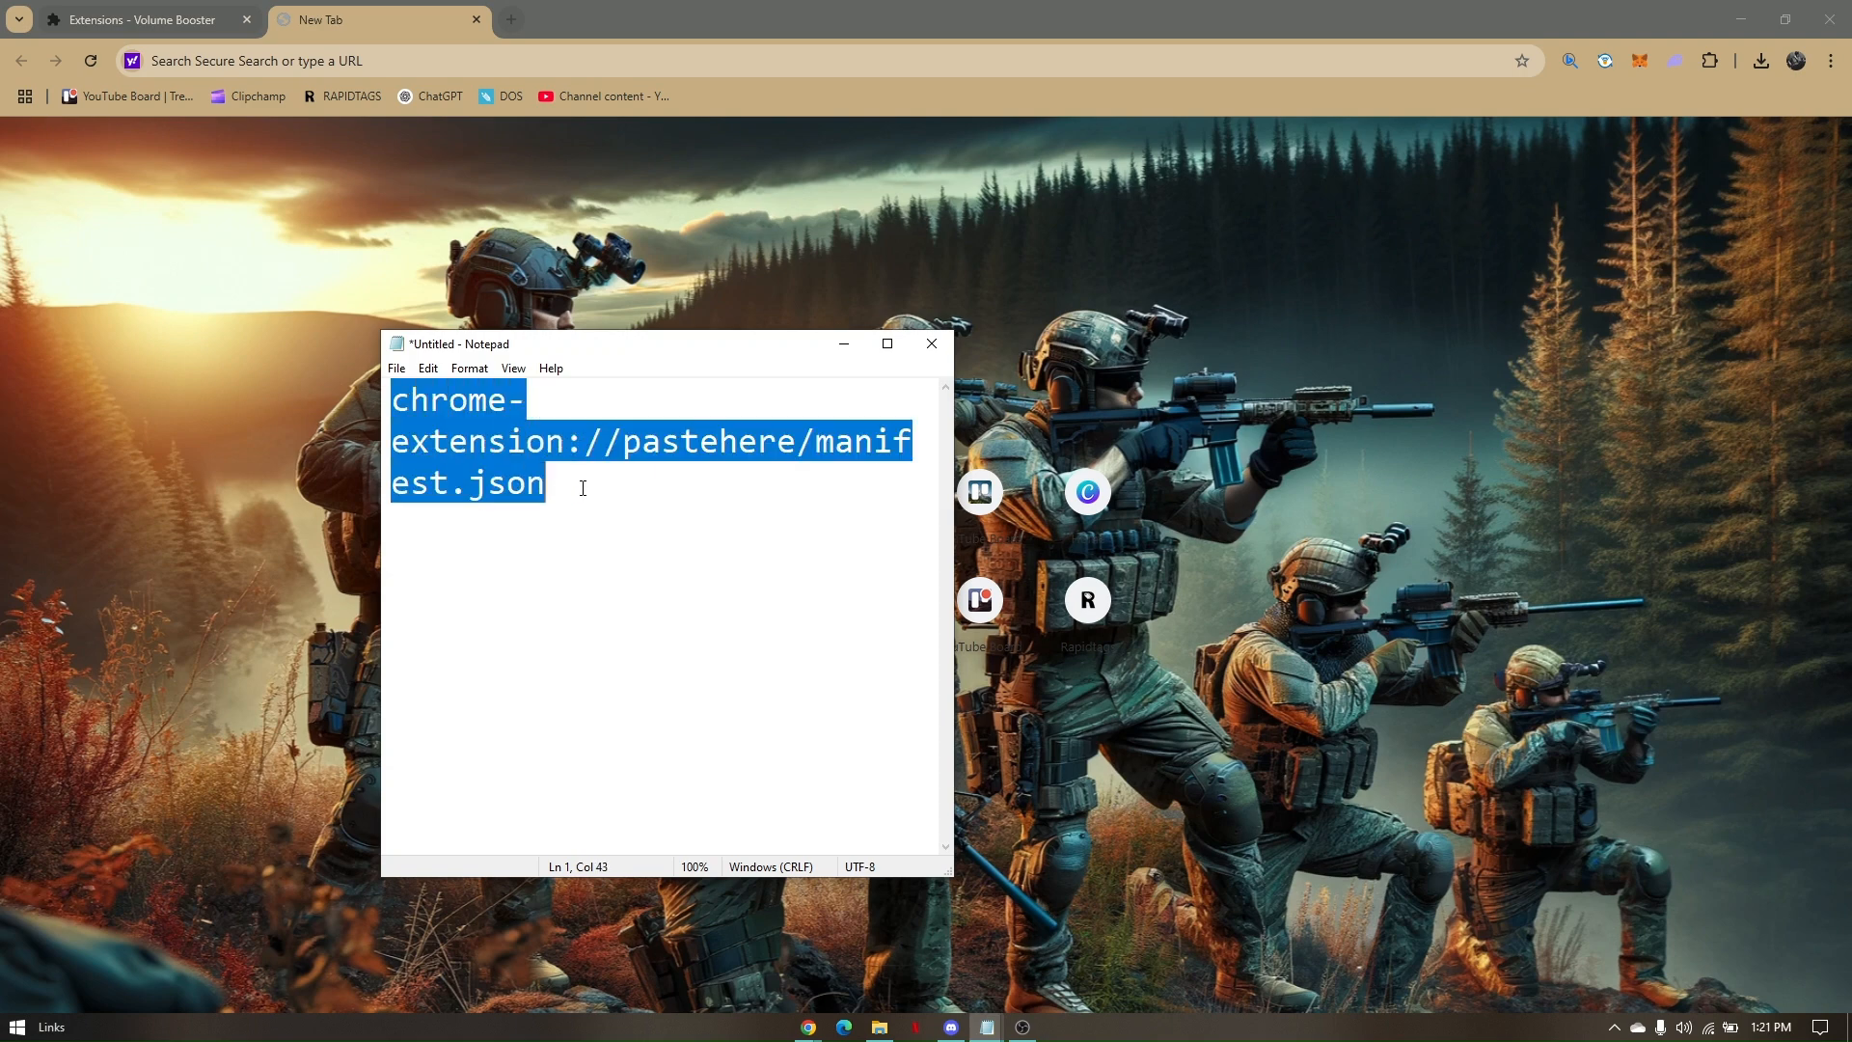
pyautogui.click(322, 60)
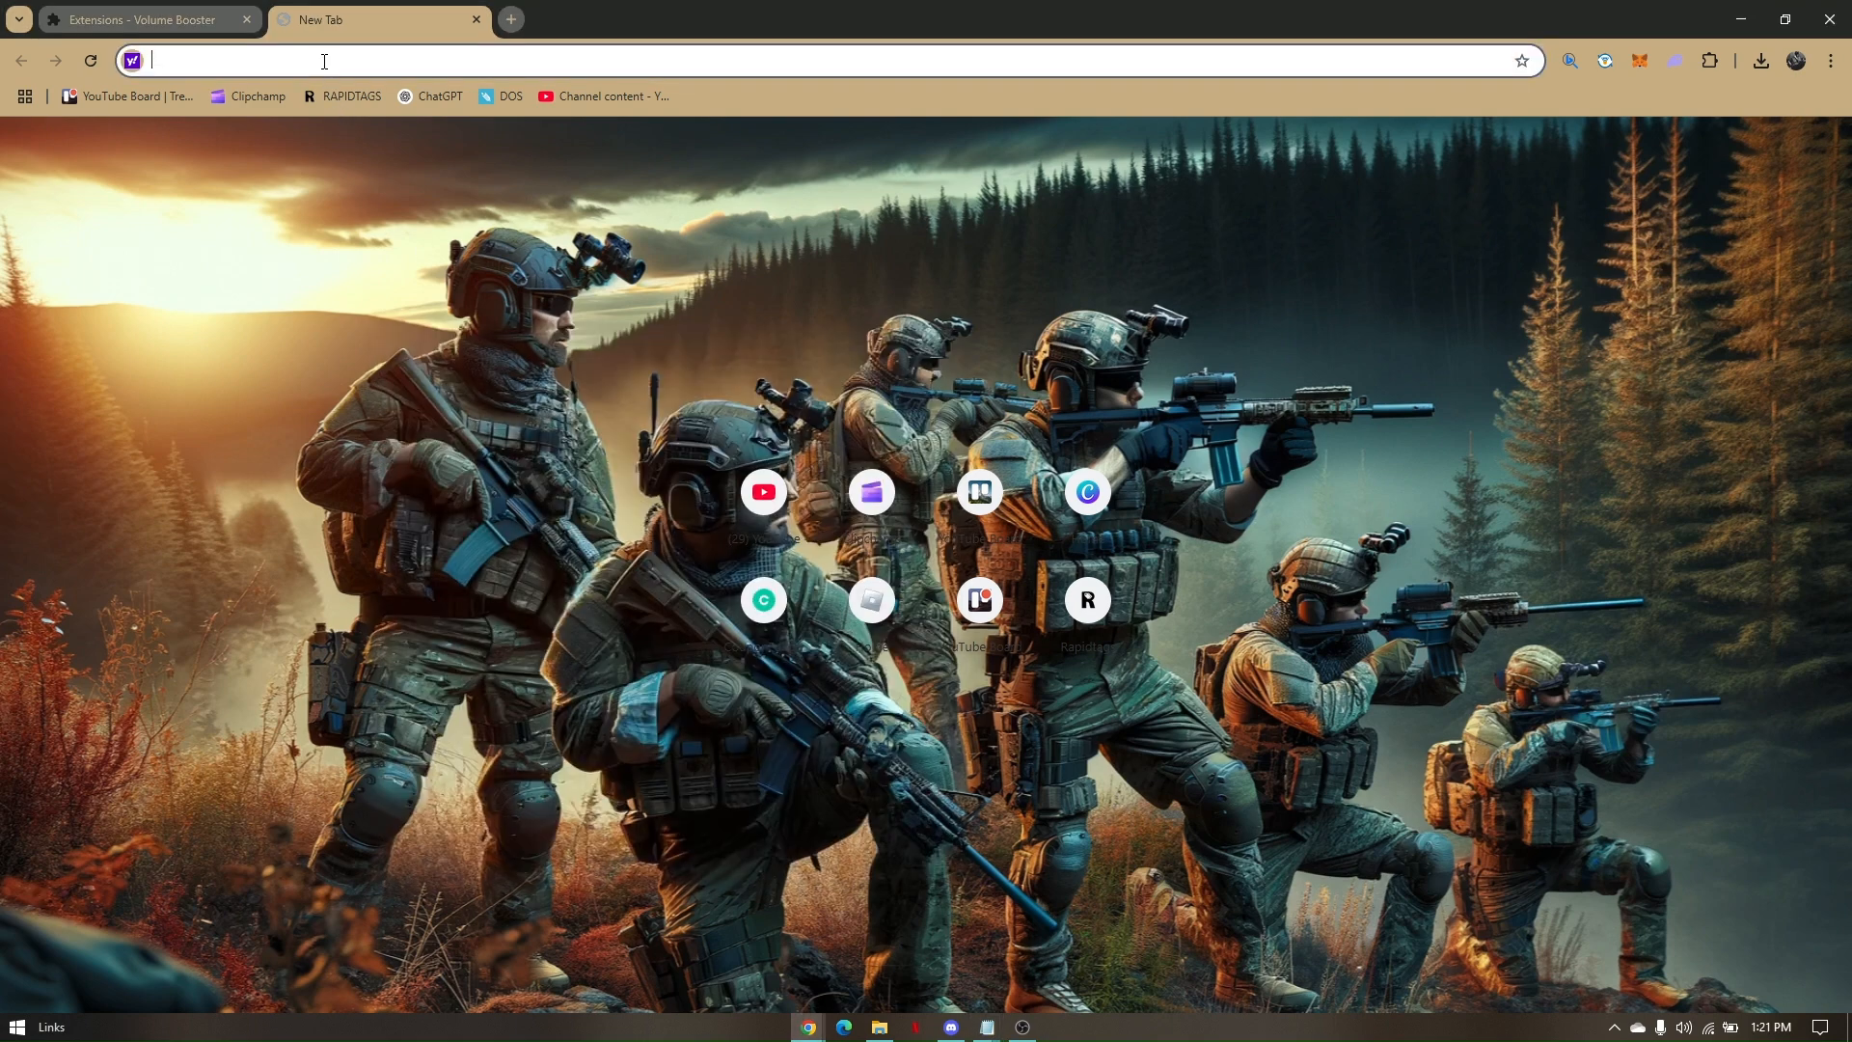
pyautogui.write('chrome-extension://pastehere/manifest.json')
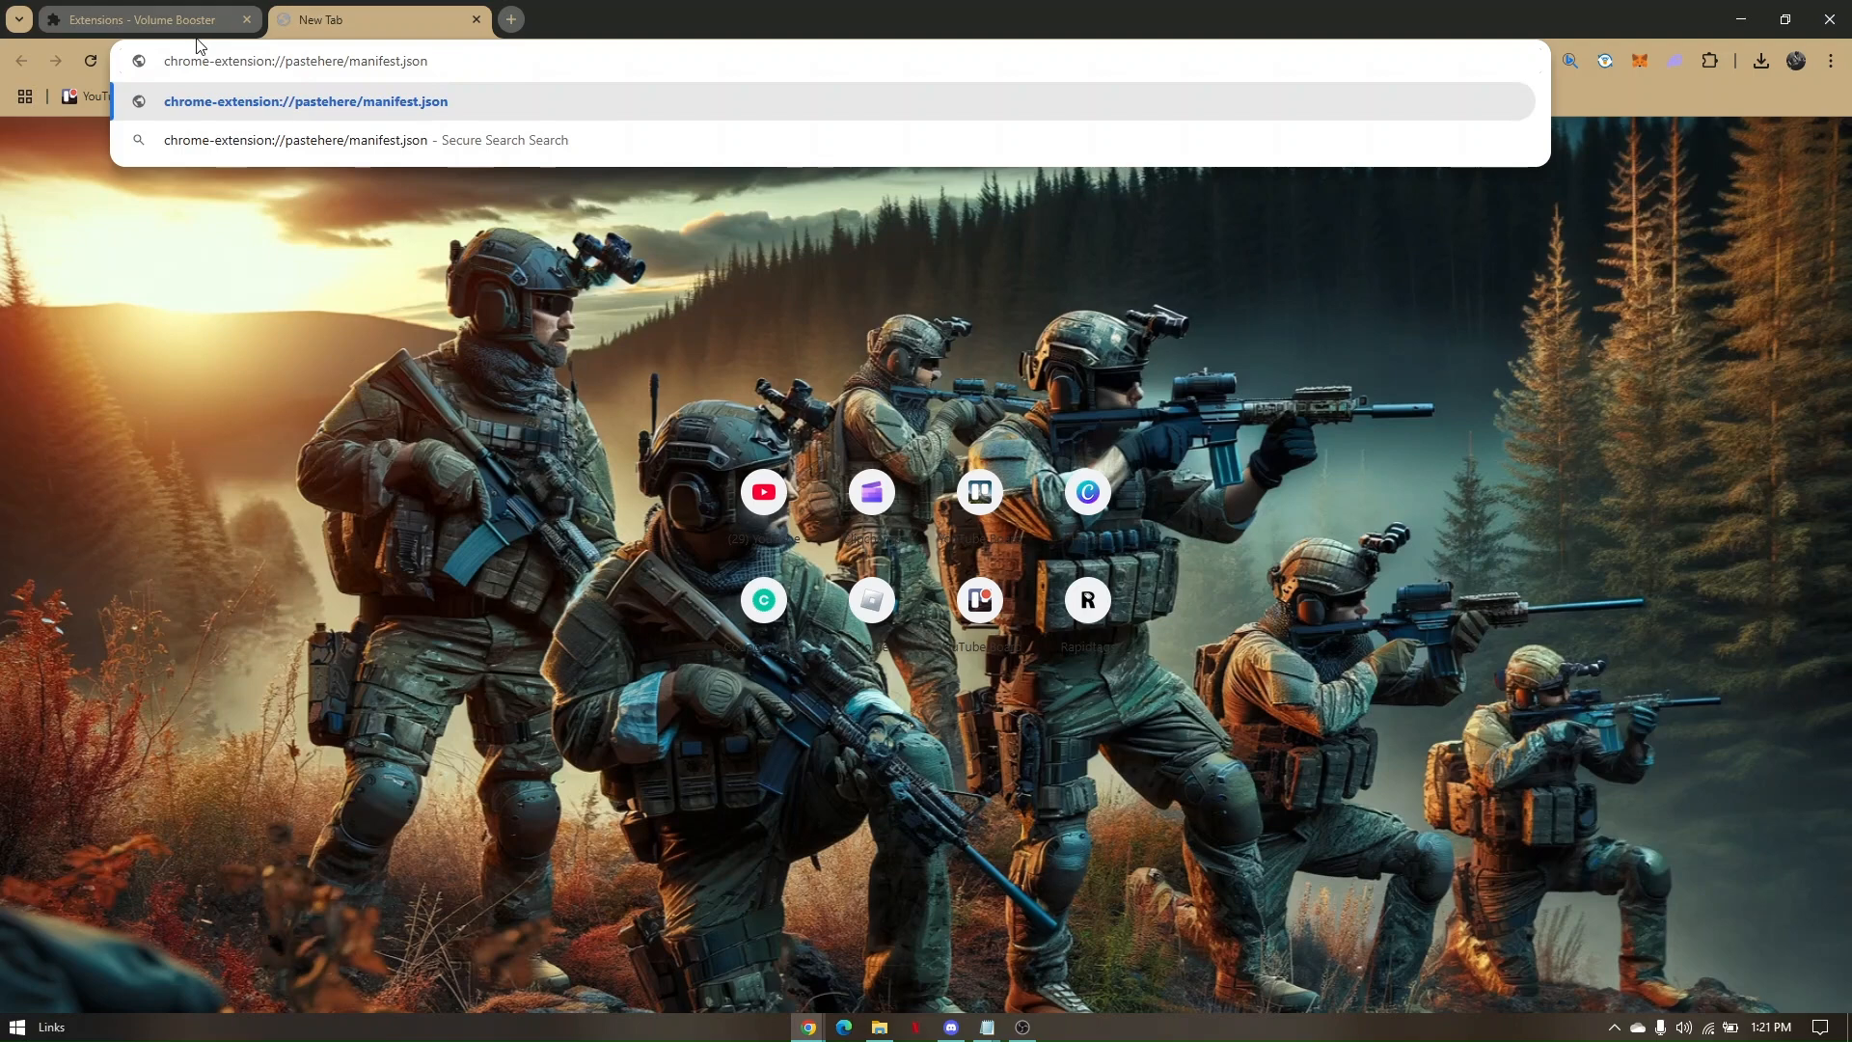
pyautogui.moveTo(148, 19)
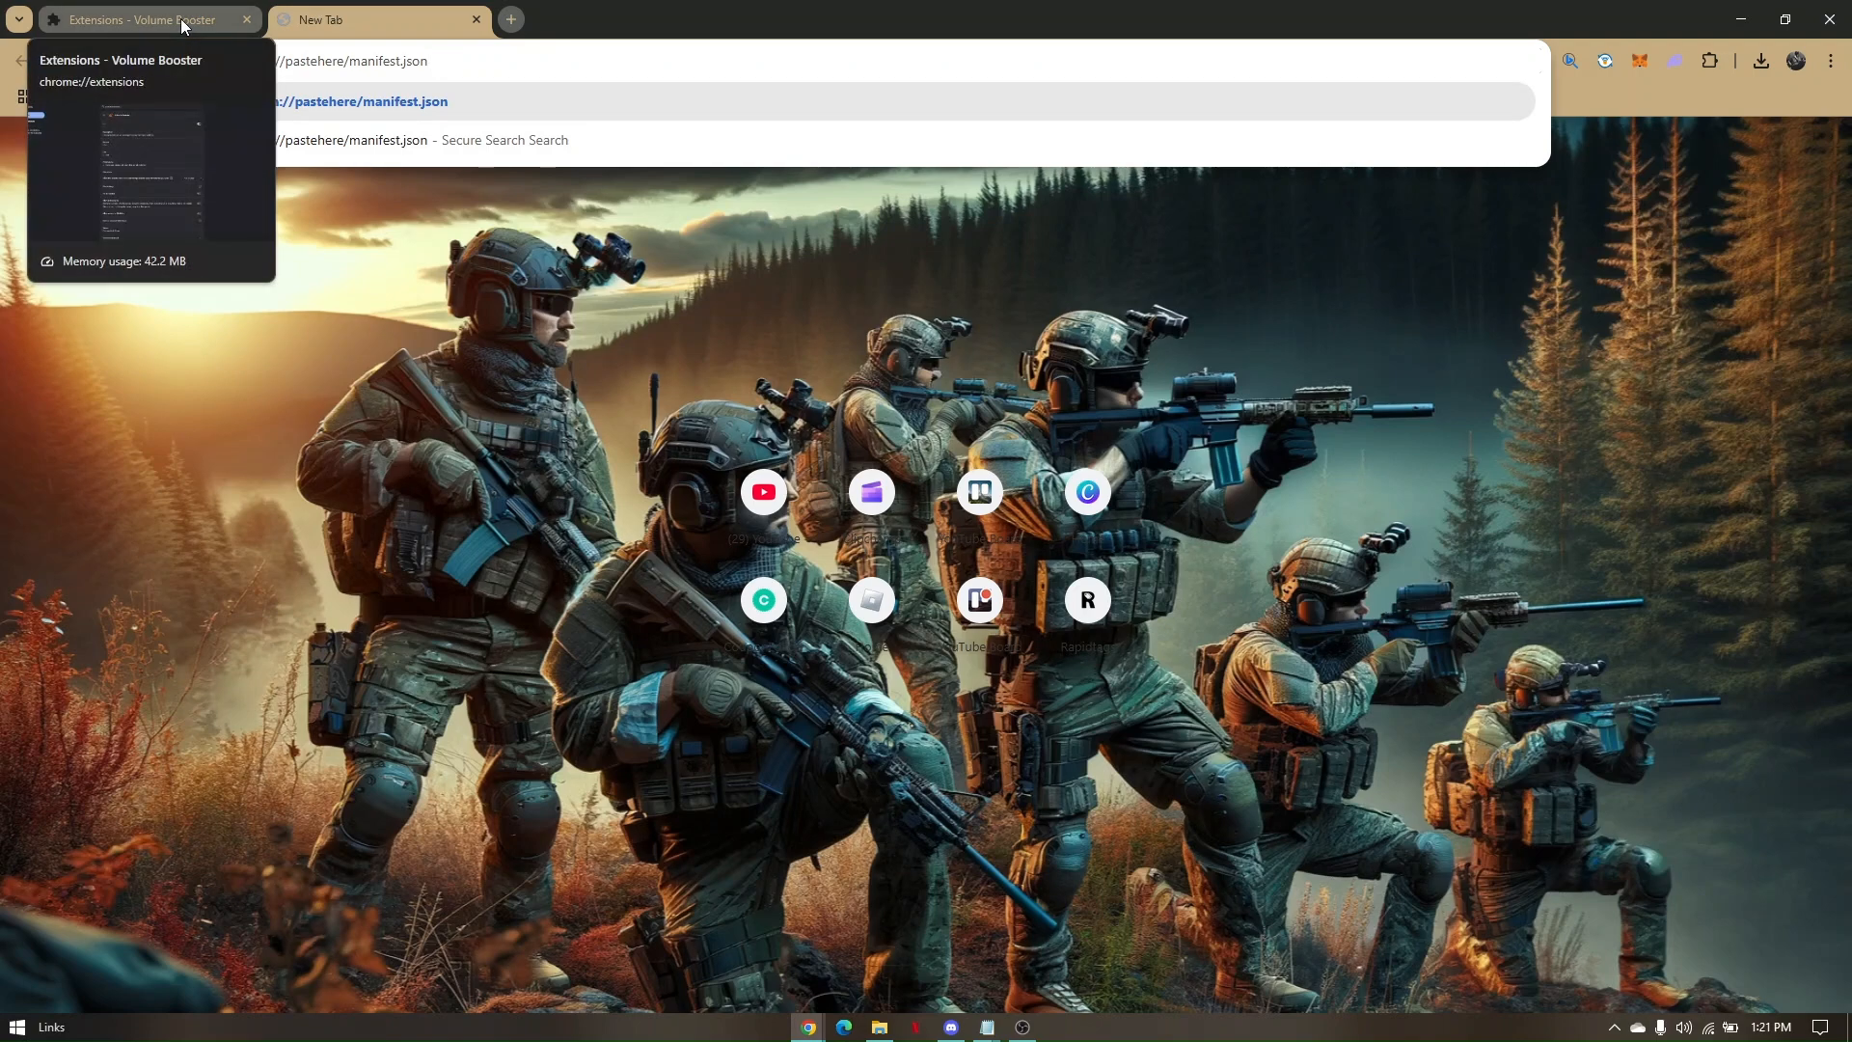
# - Replace 'pastehere' in the manifest URL with the ID ejkiikneibegknkgimmihdpcbcedgmpo
pyautogui.click(142, 19)
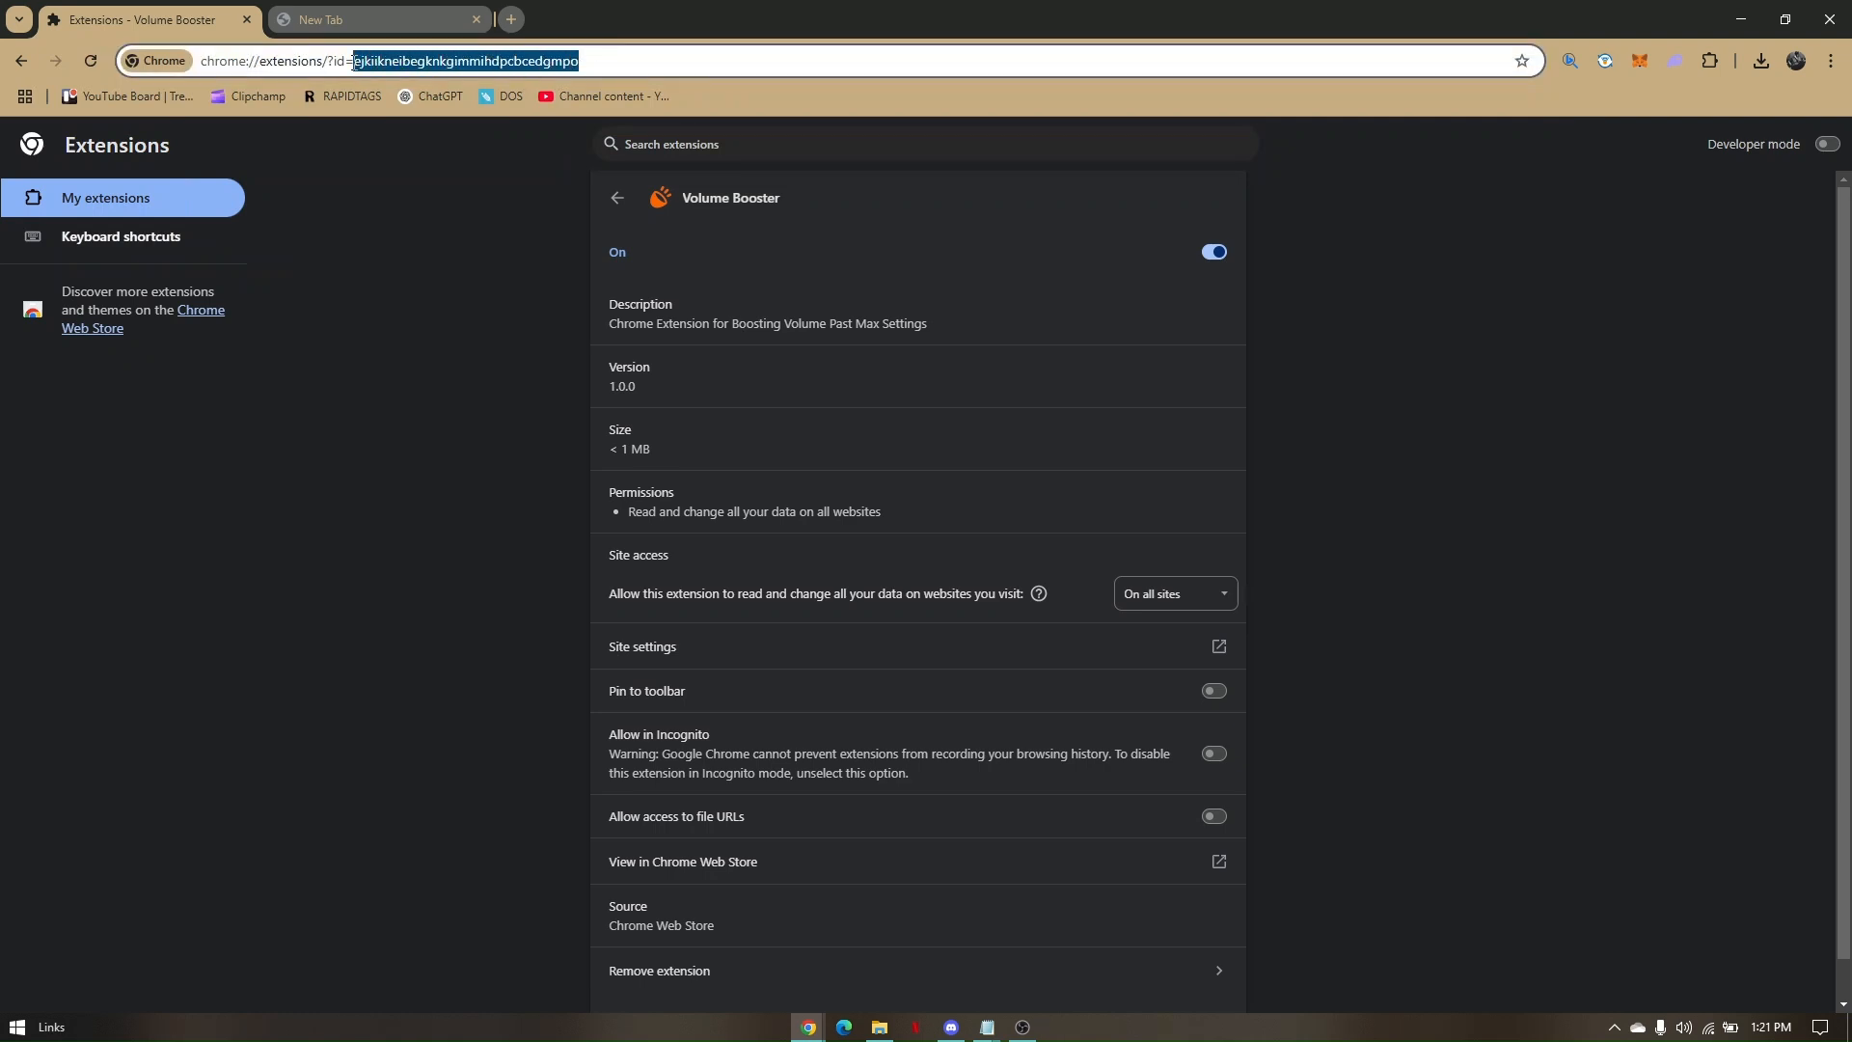
pyautogui.rightClick(467, 60)
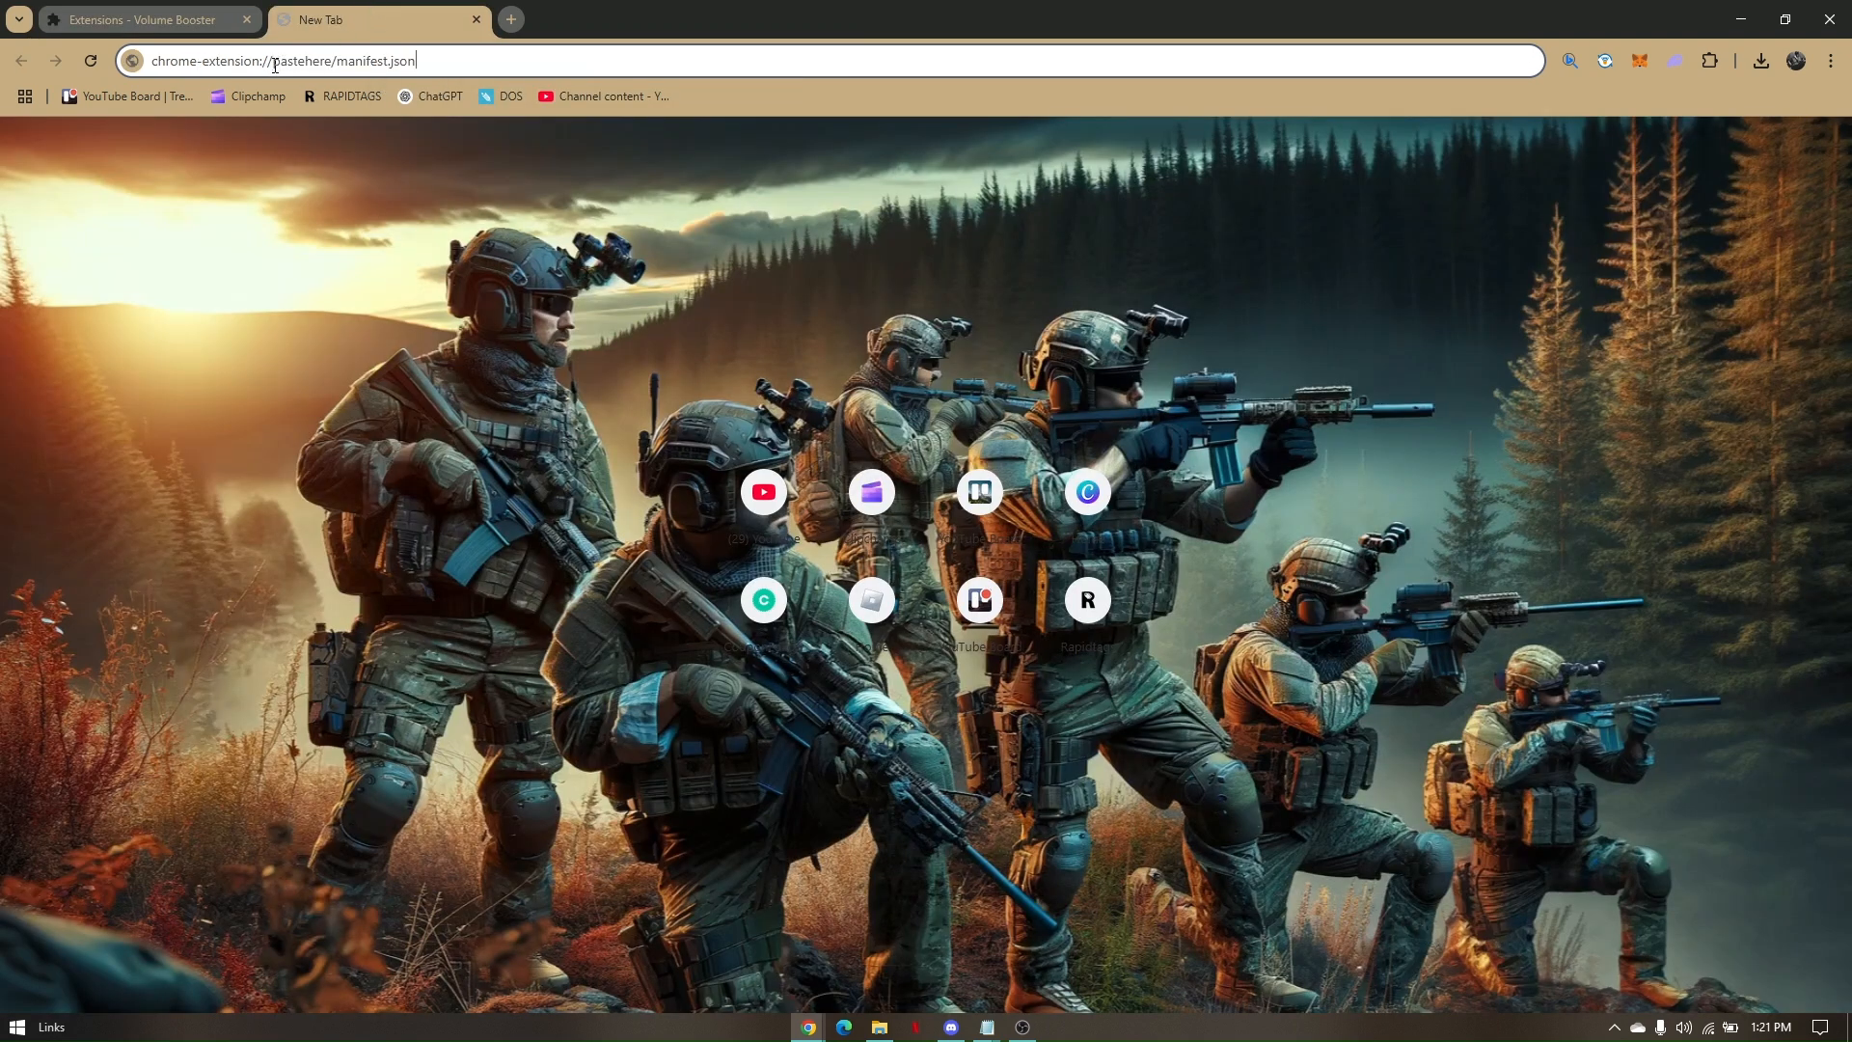
pyautogui.doubleClick(300, 60)
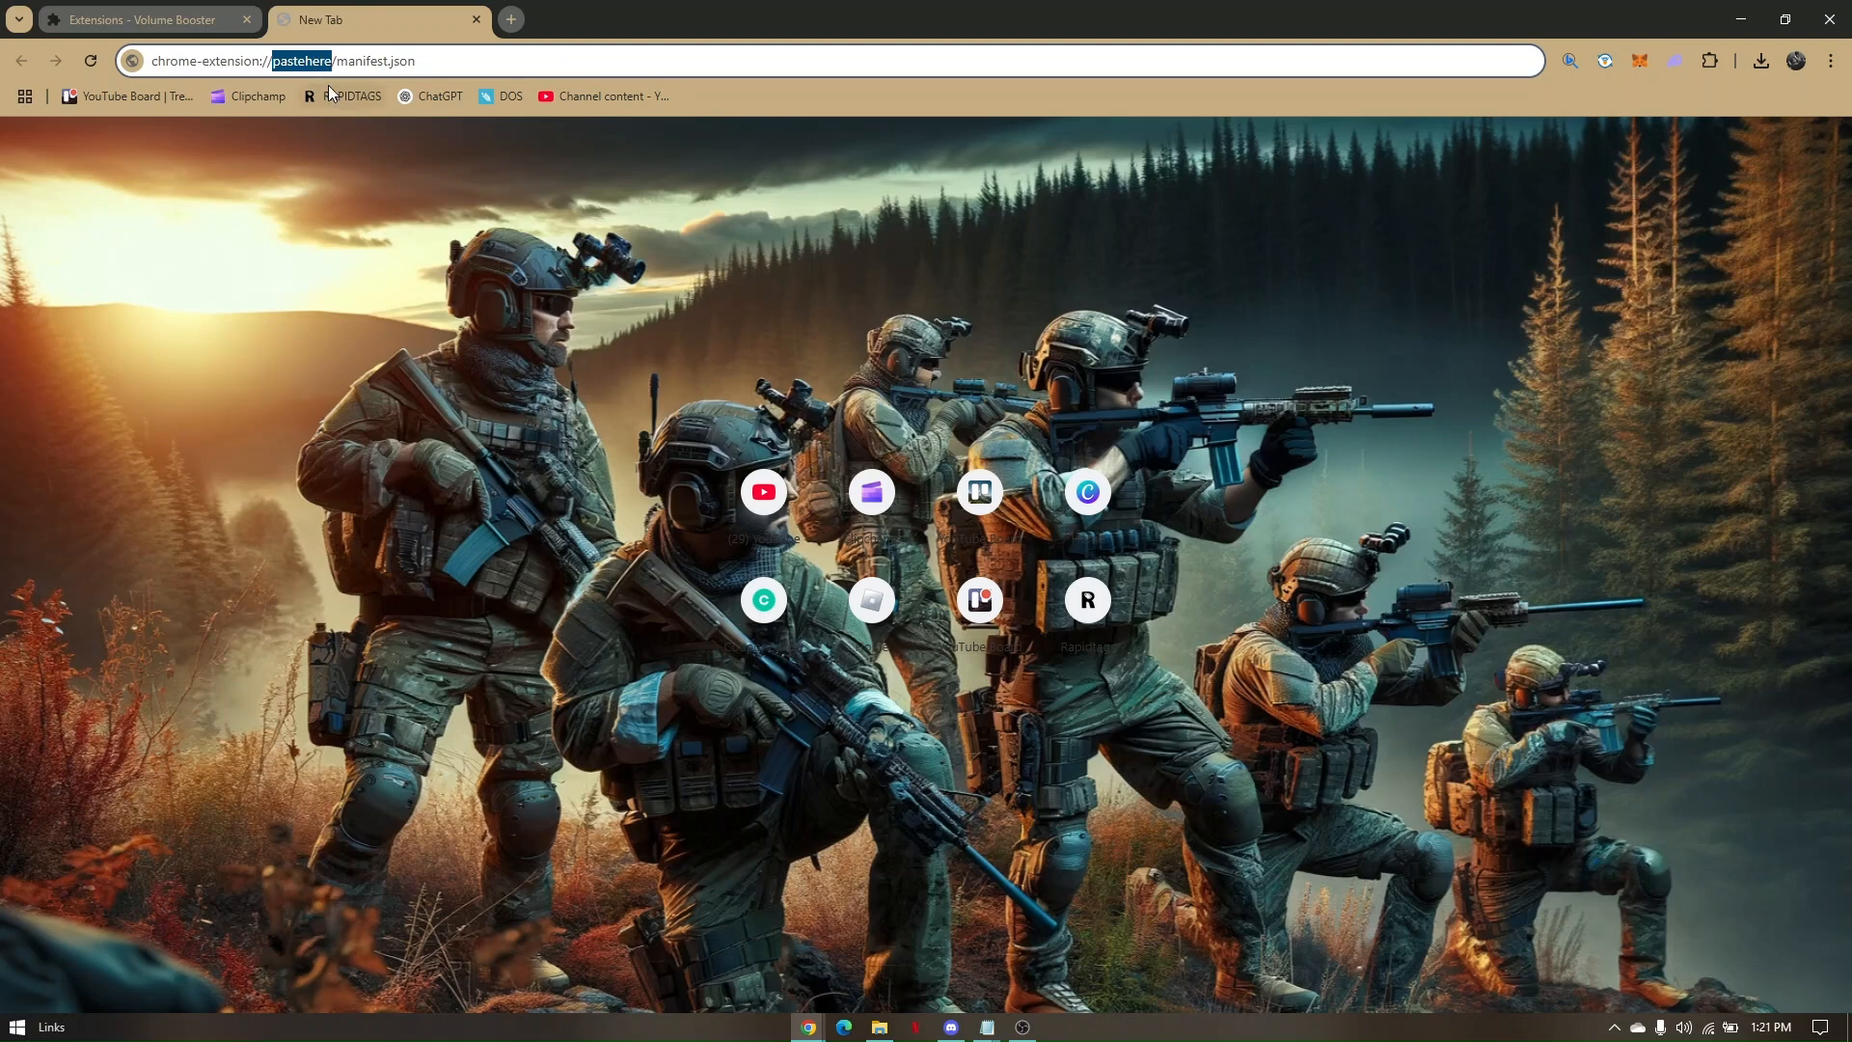
pyautogui.write('ejkiikneibegknkgimmihdpcbcedgmpo')
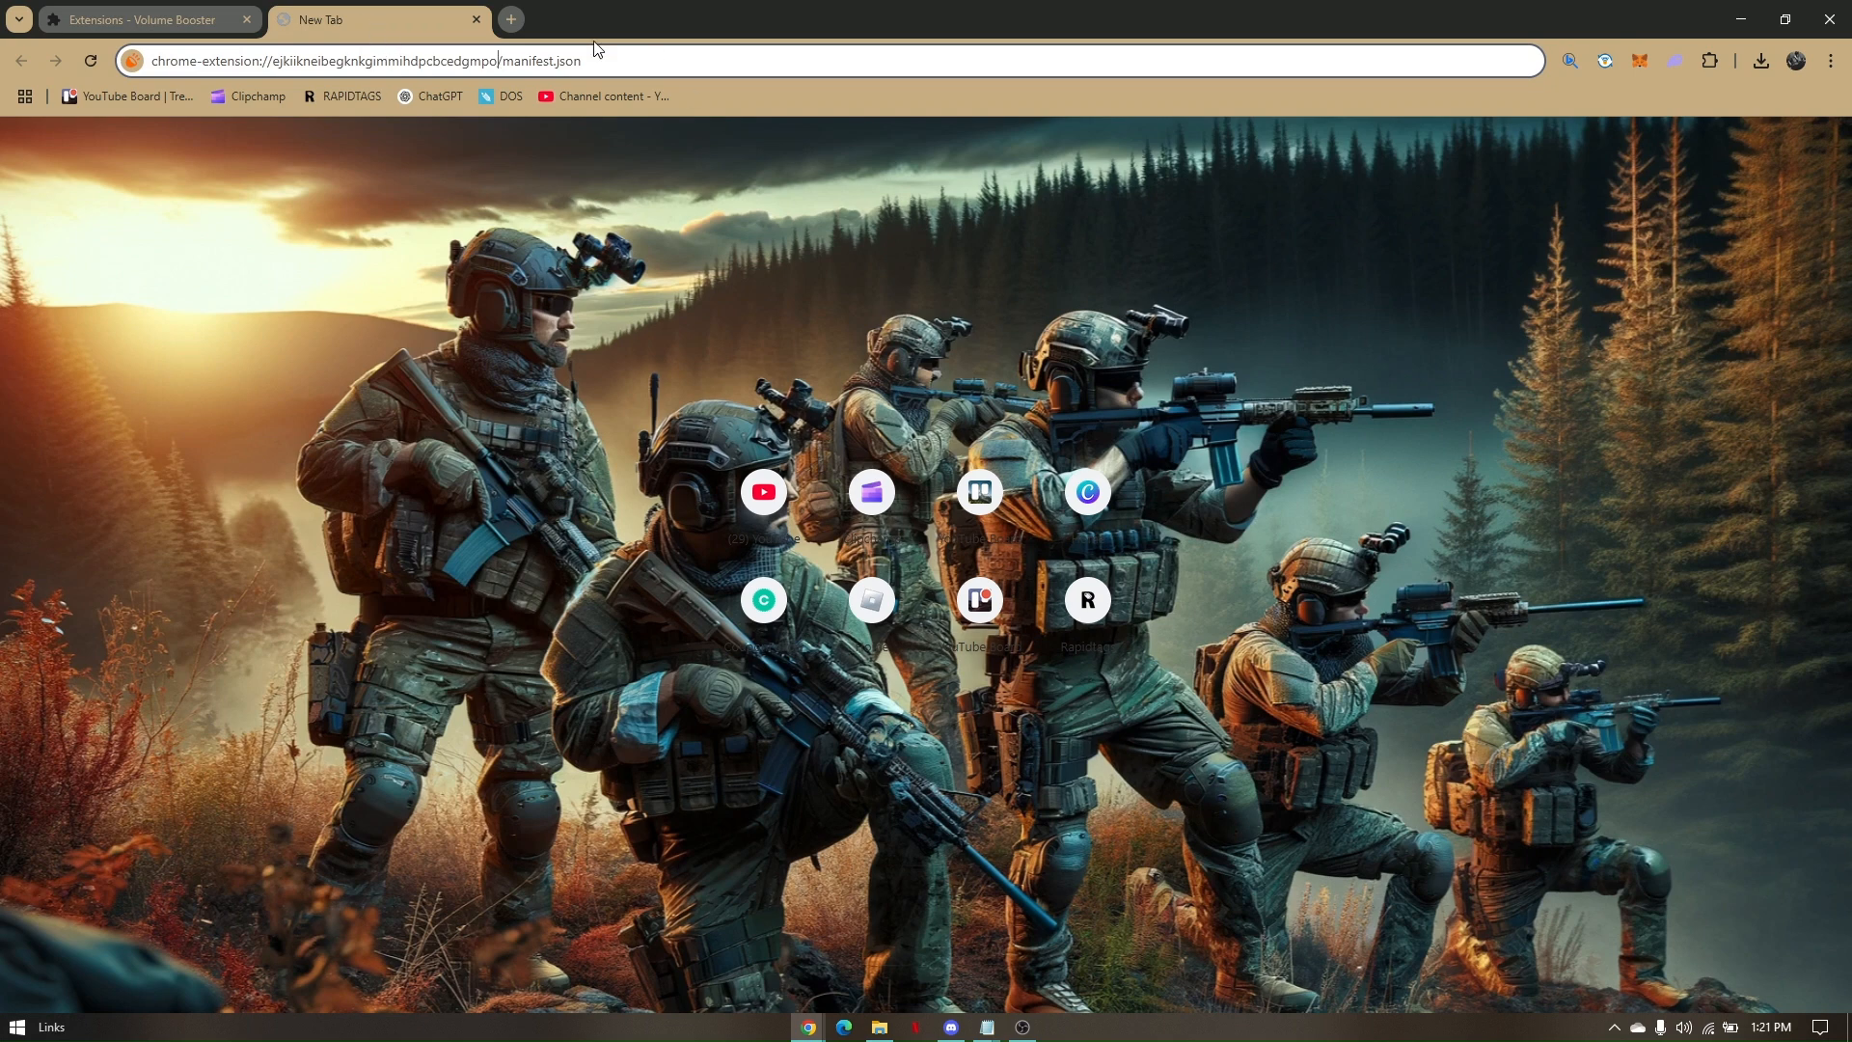
pyautogui.moveTo(1213, 106)
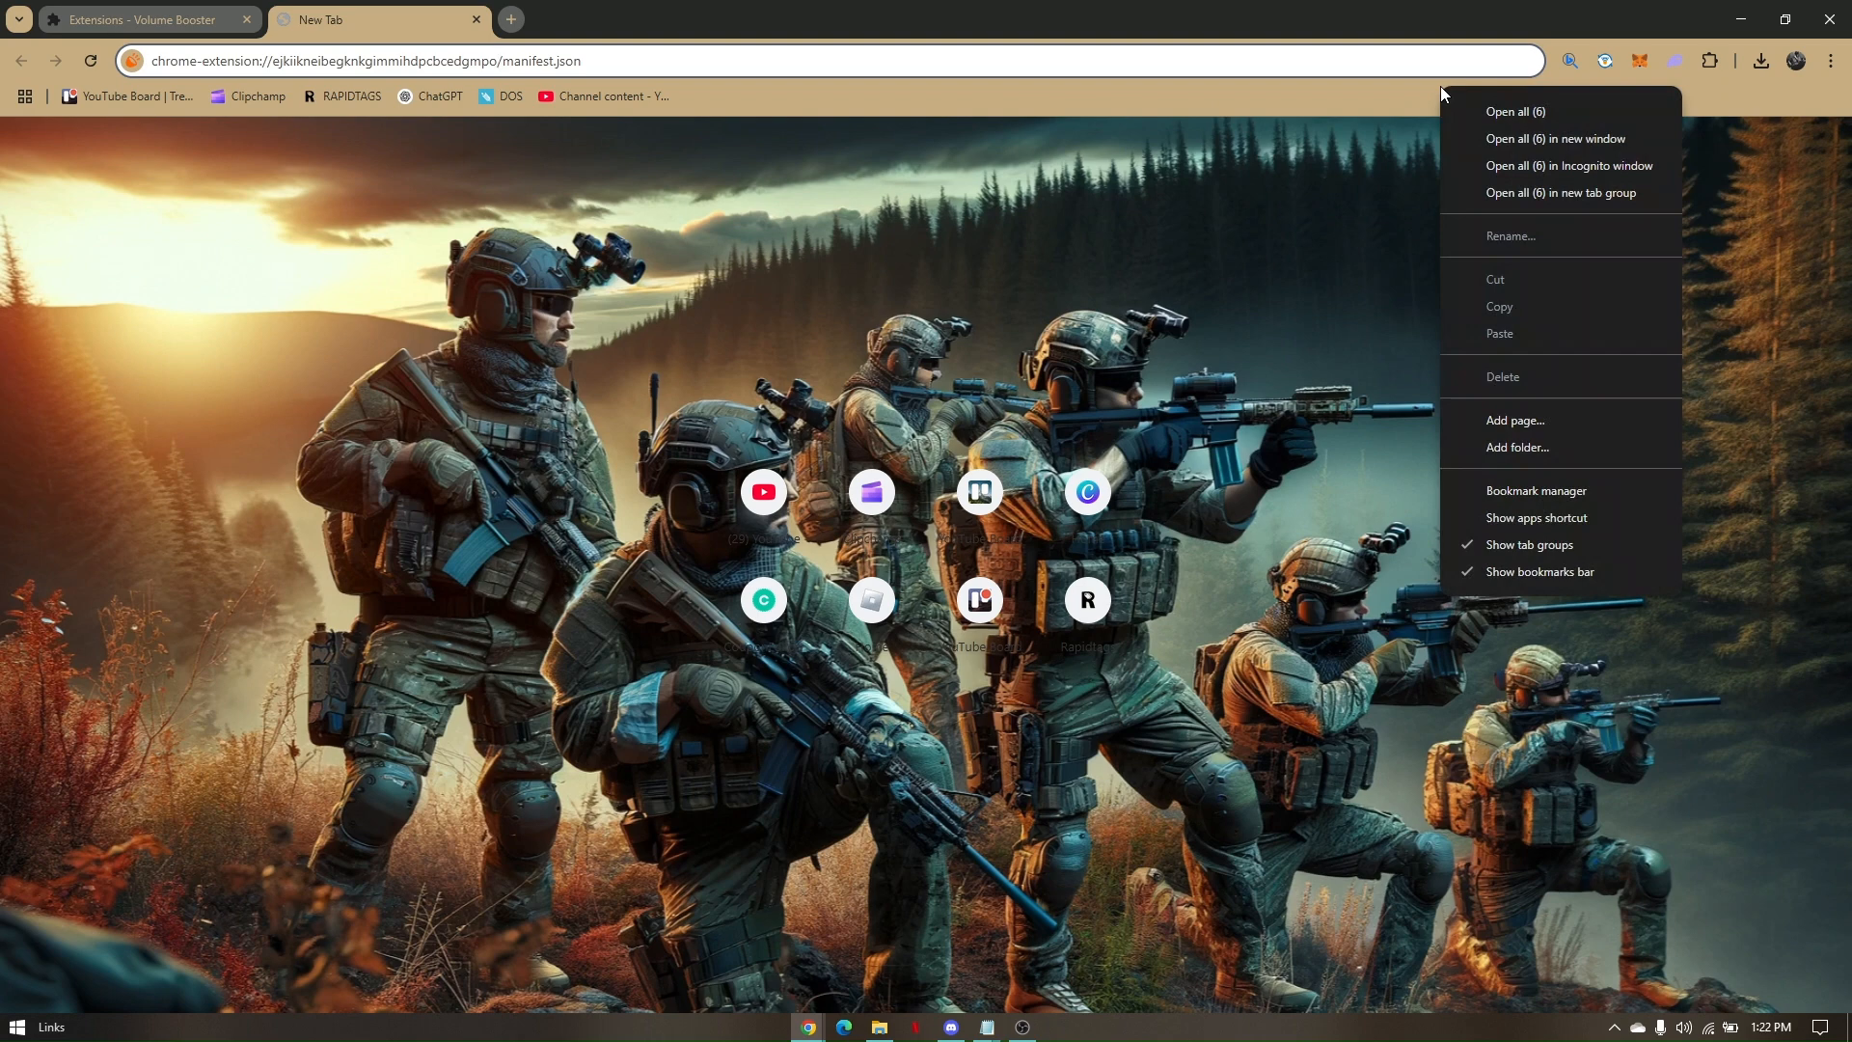
# - Save a bookmarks-bar bookmark named A with URL chrome://kill//
pyautogui.click(1510, 235)
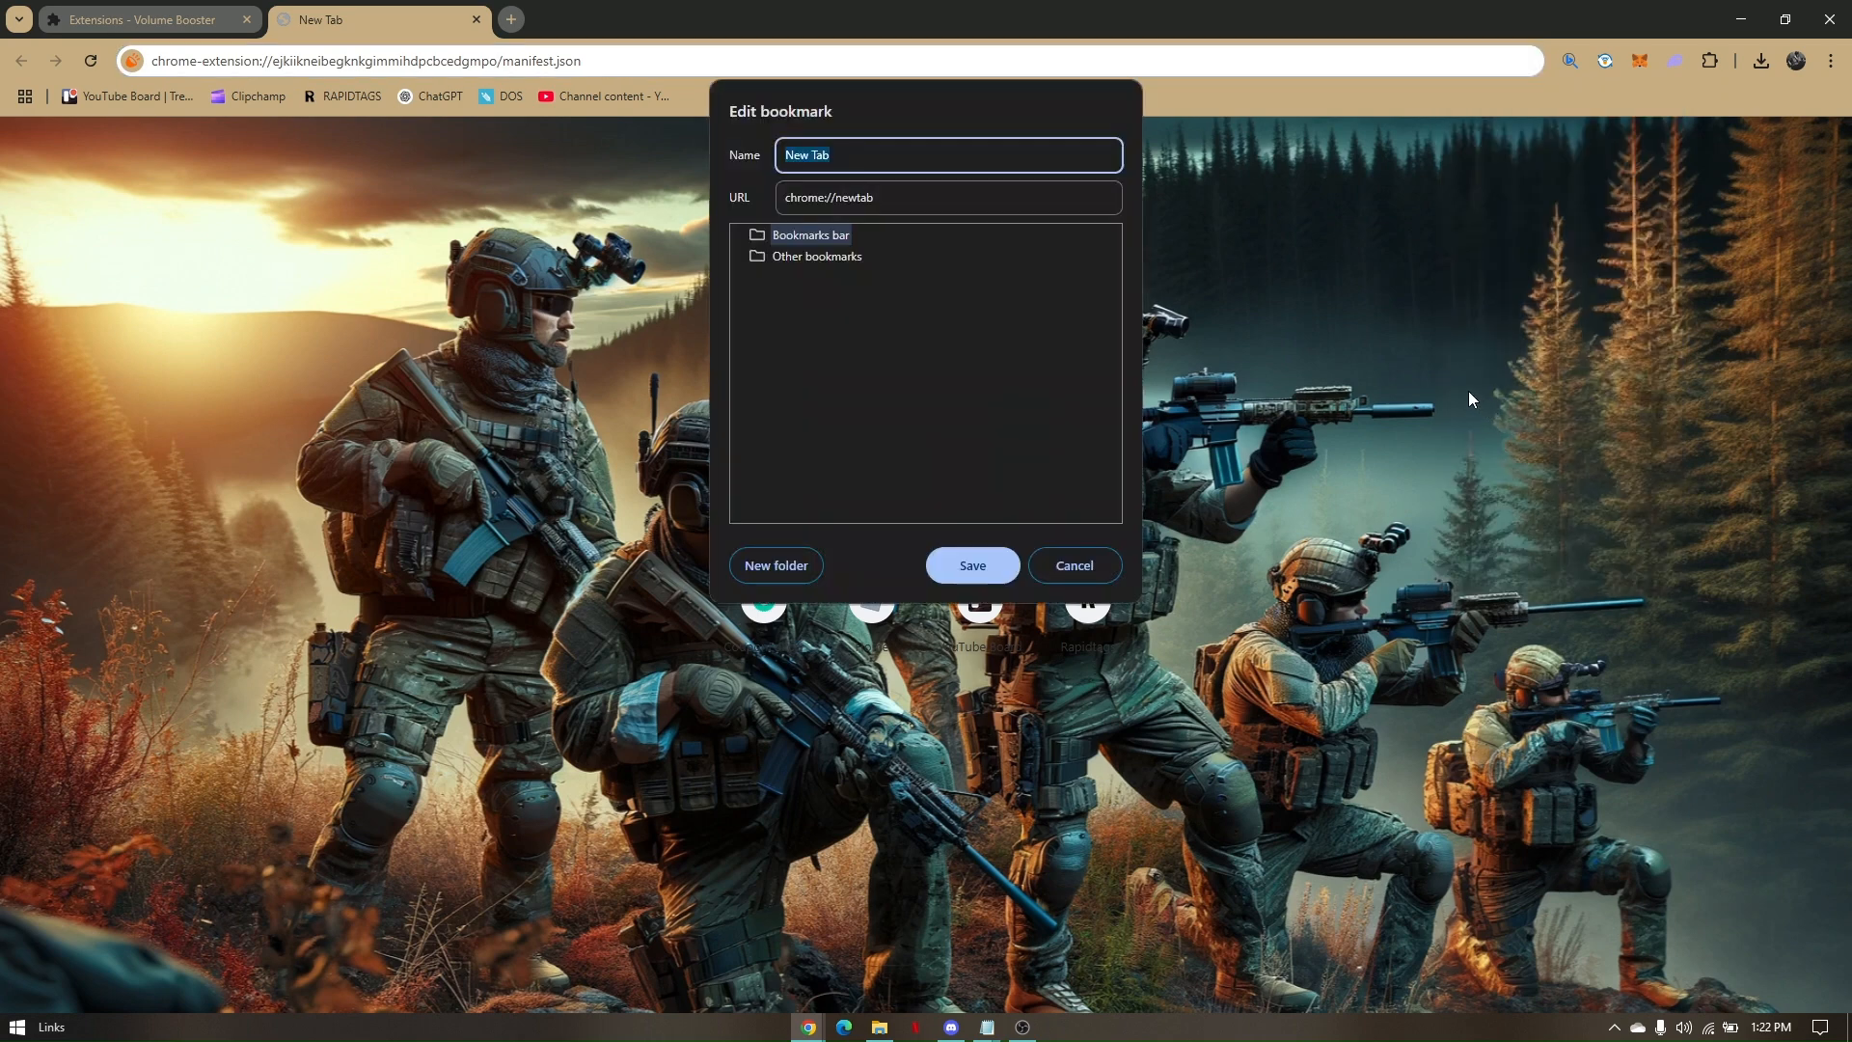
pyautogui.moveTo(1020, 225)
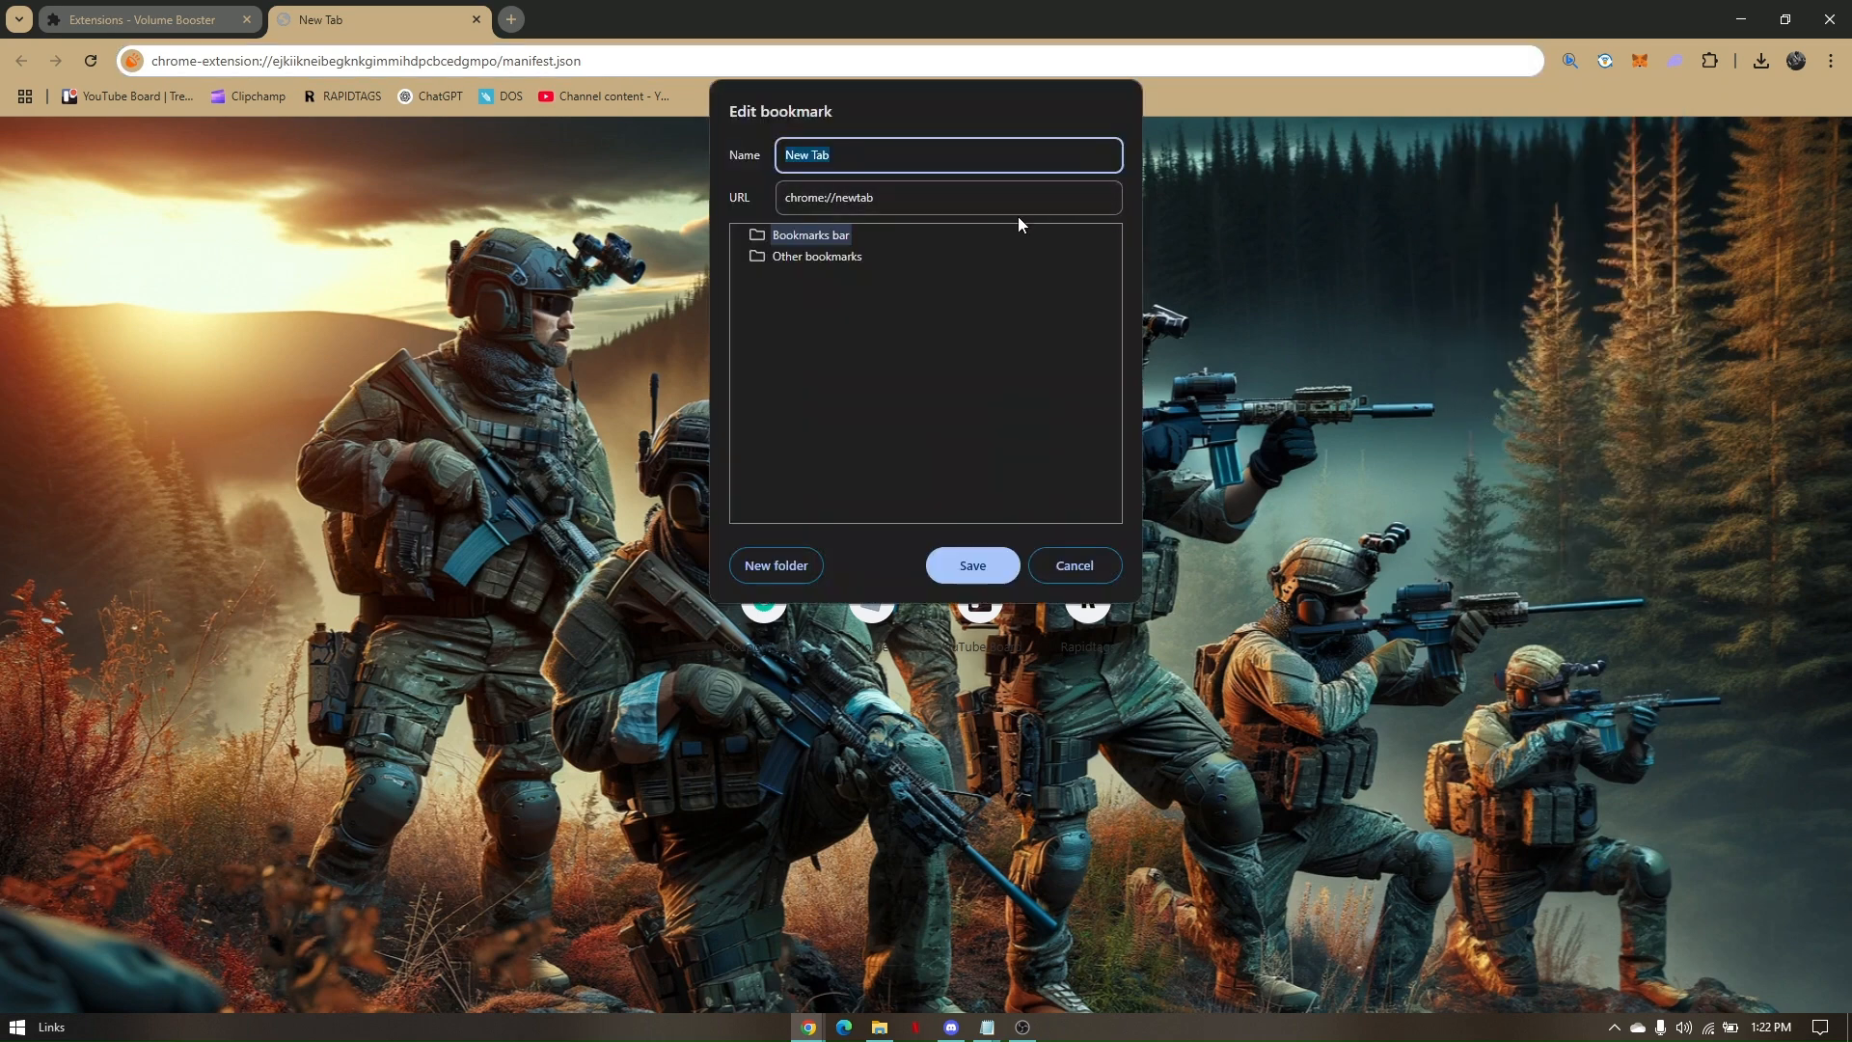
pyautogui.write('A')
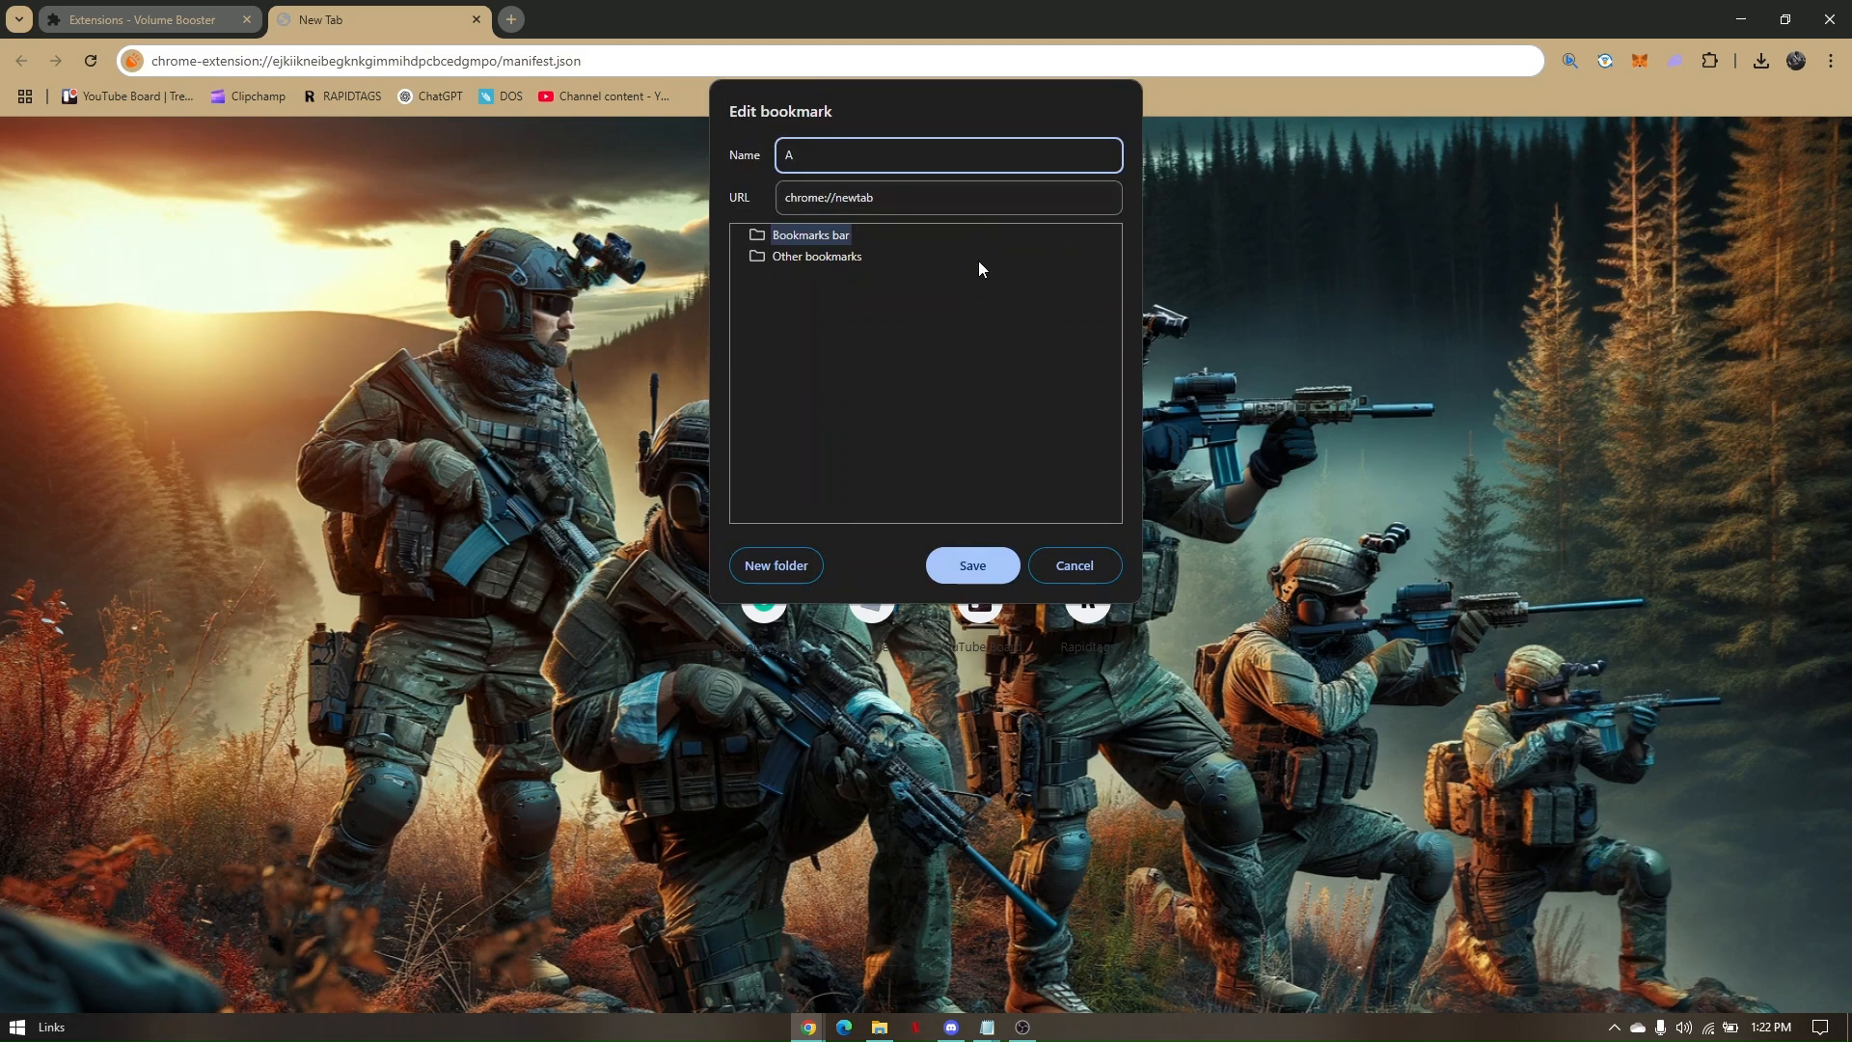
pyautogui.moveTo(998, 283)
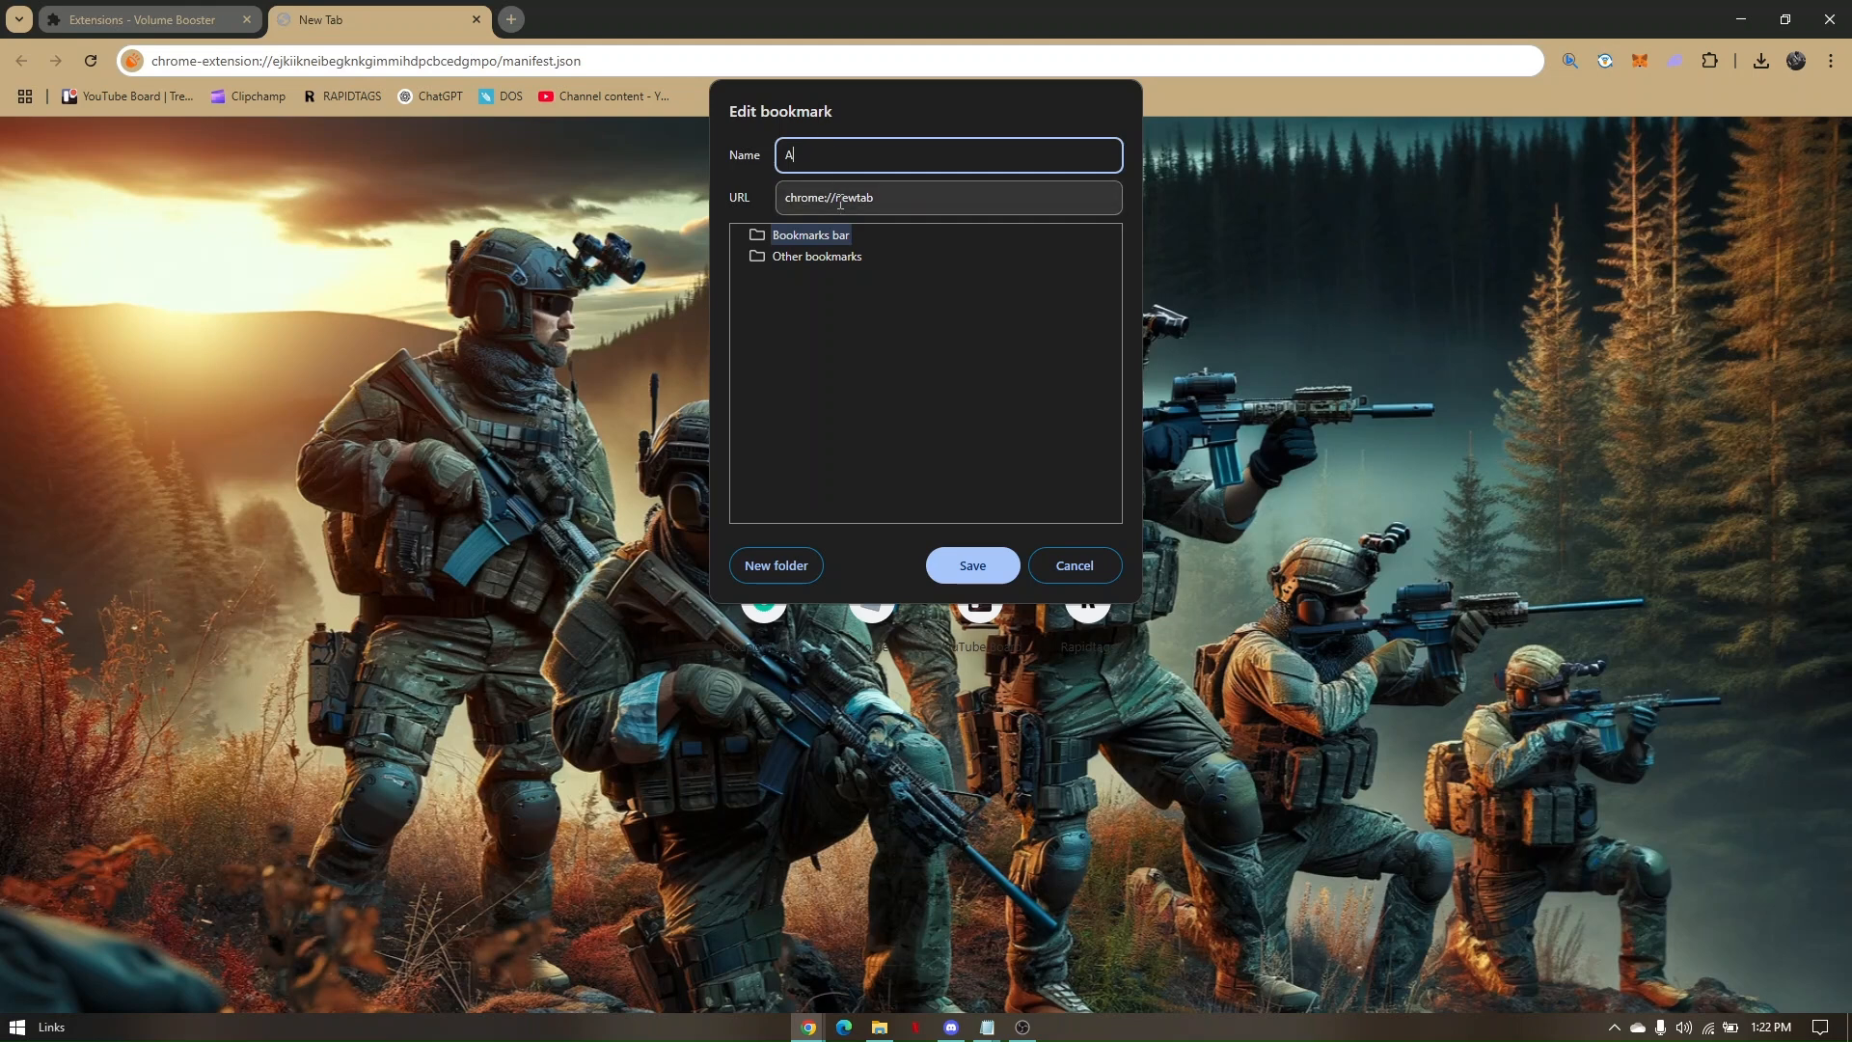
pyautogui.click(927, 197)
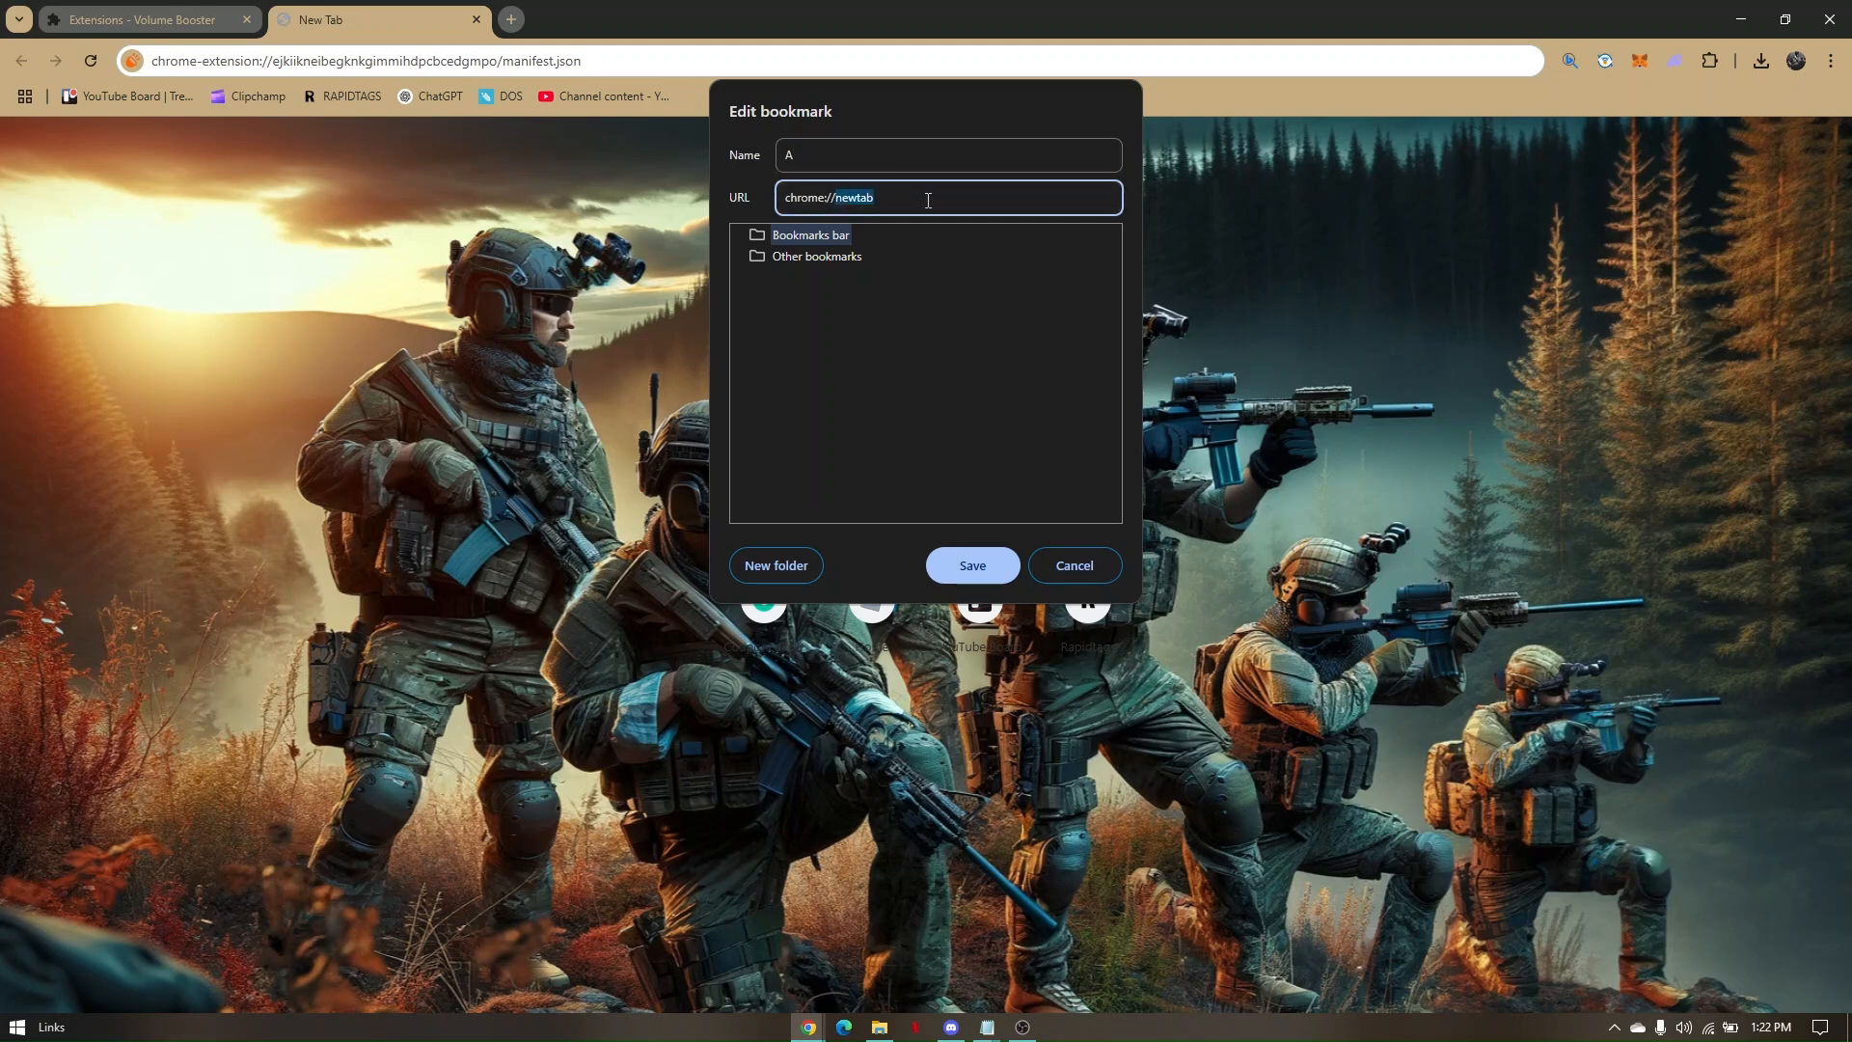
pyautogui.write('kill')
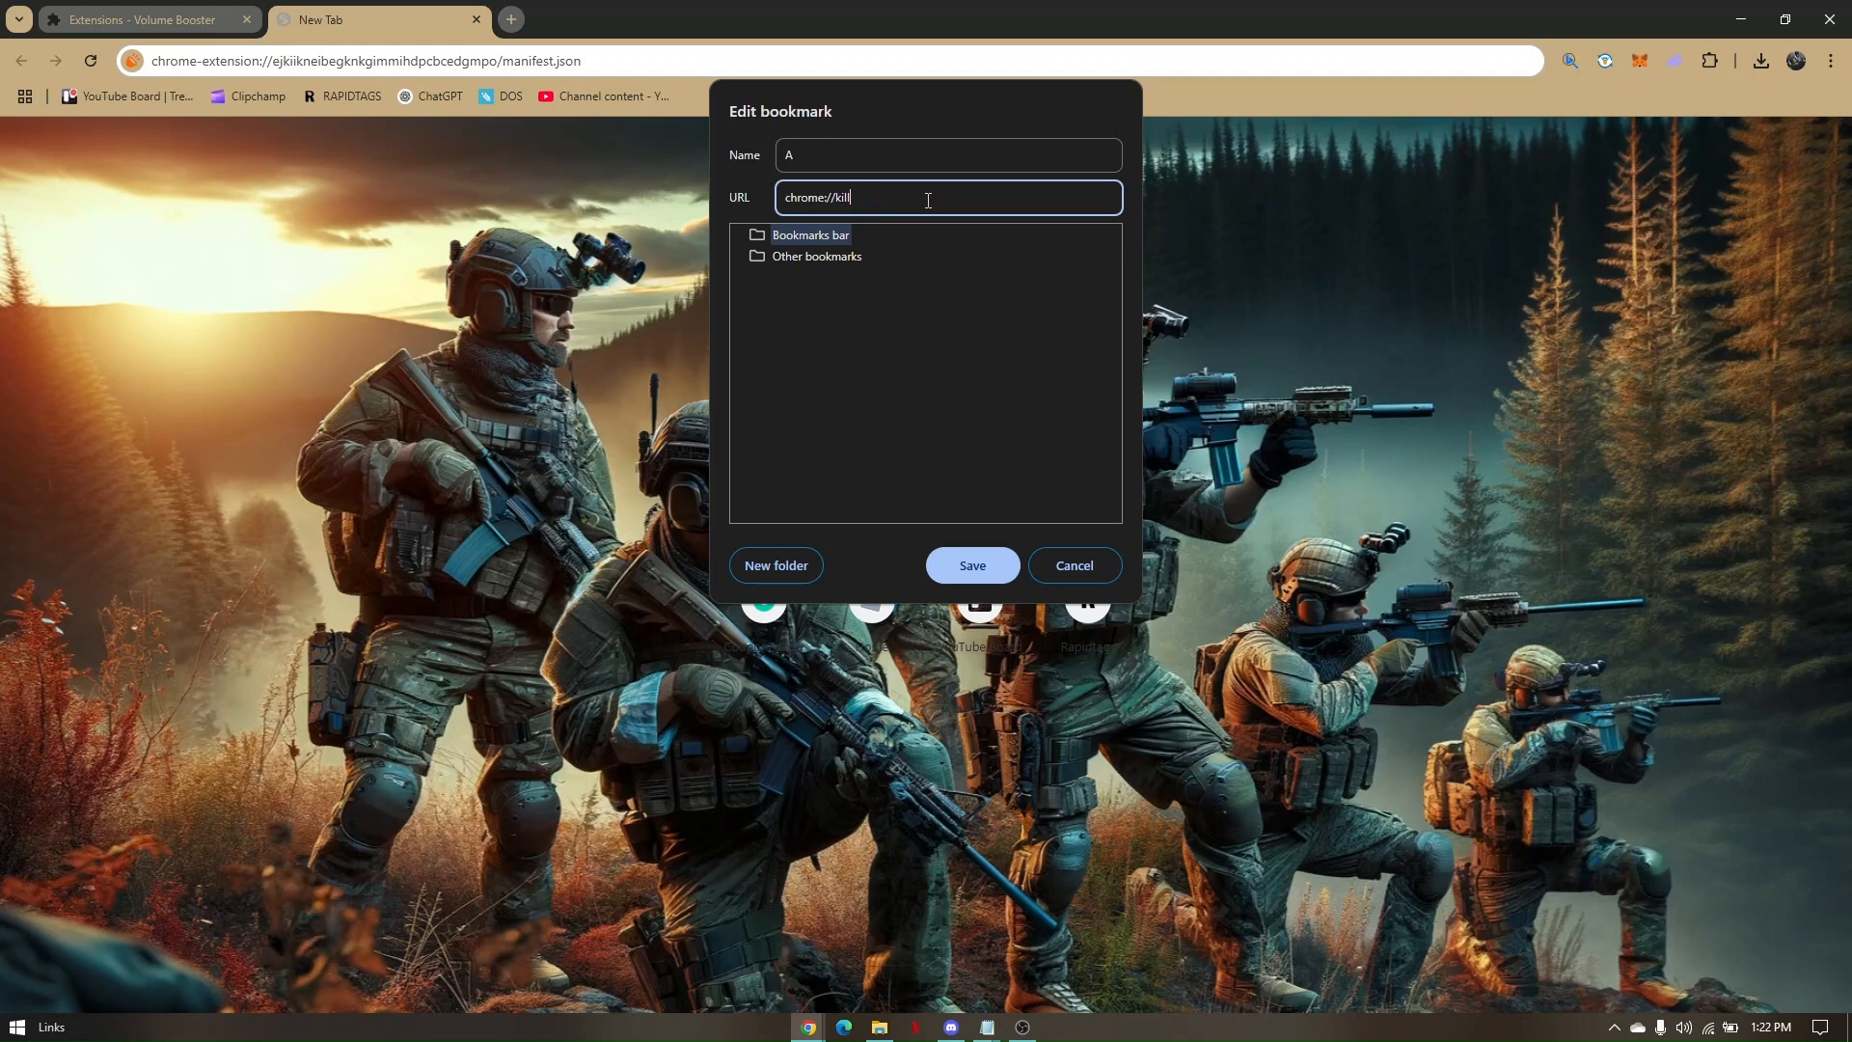
pyautogui.write('//')
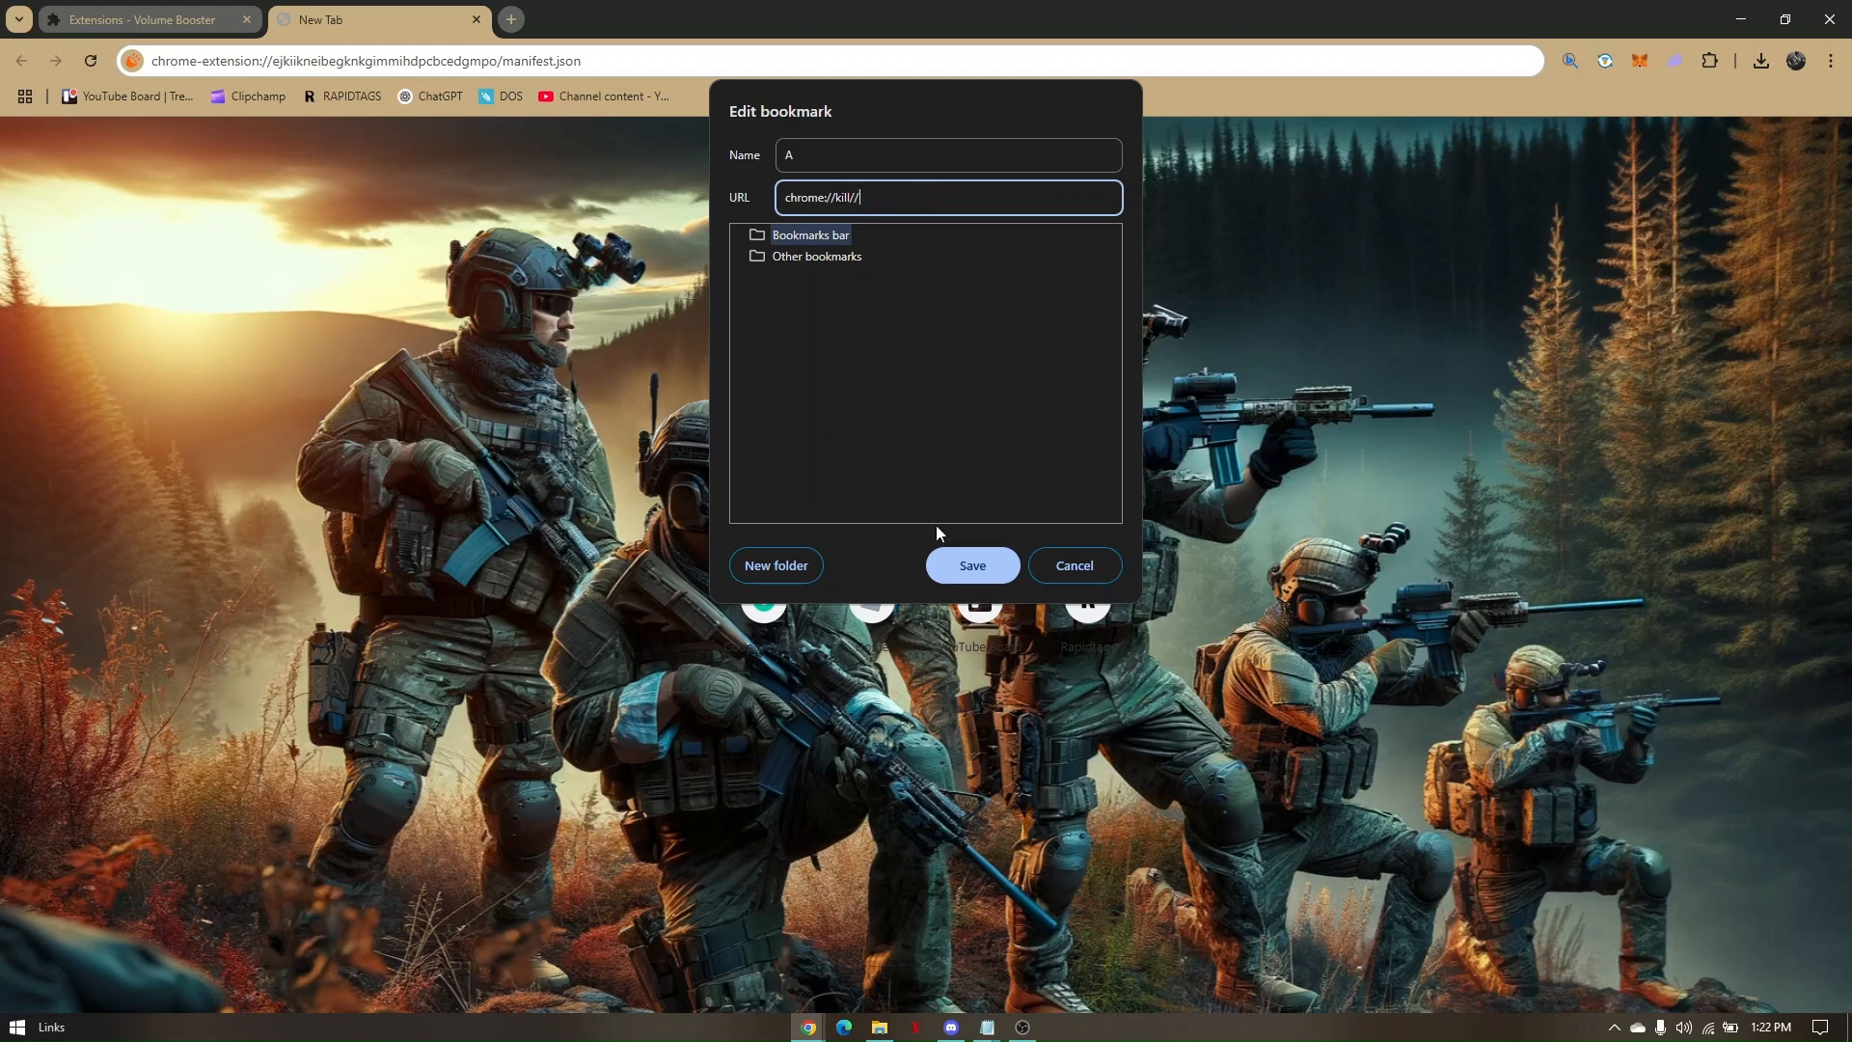
pyautogui.click(972, 564)
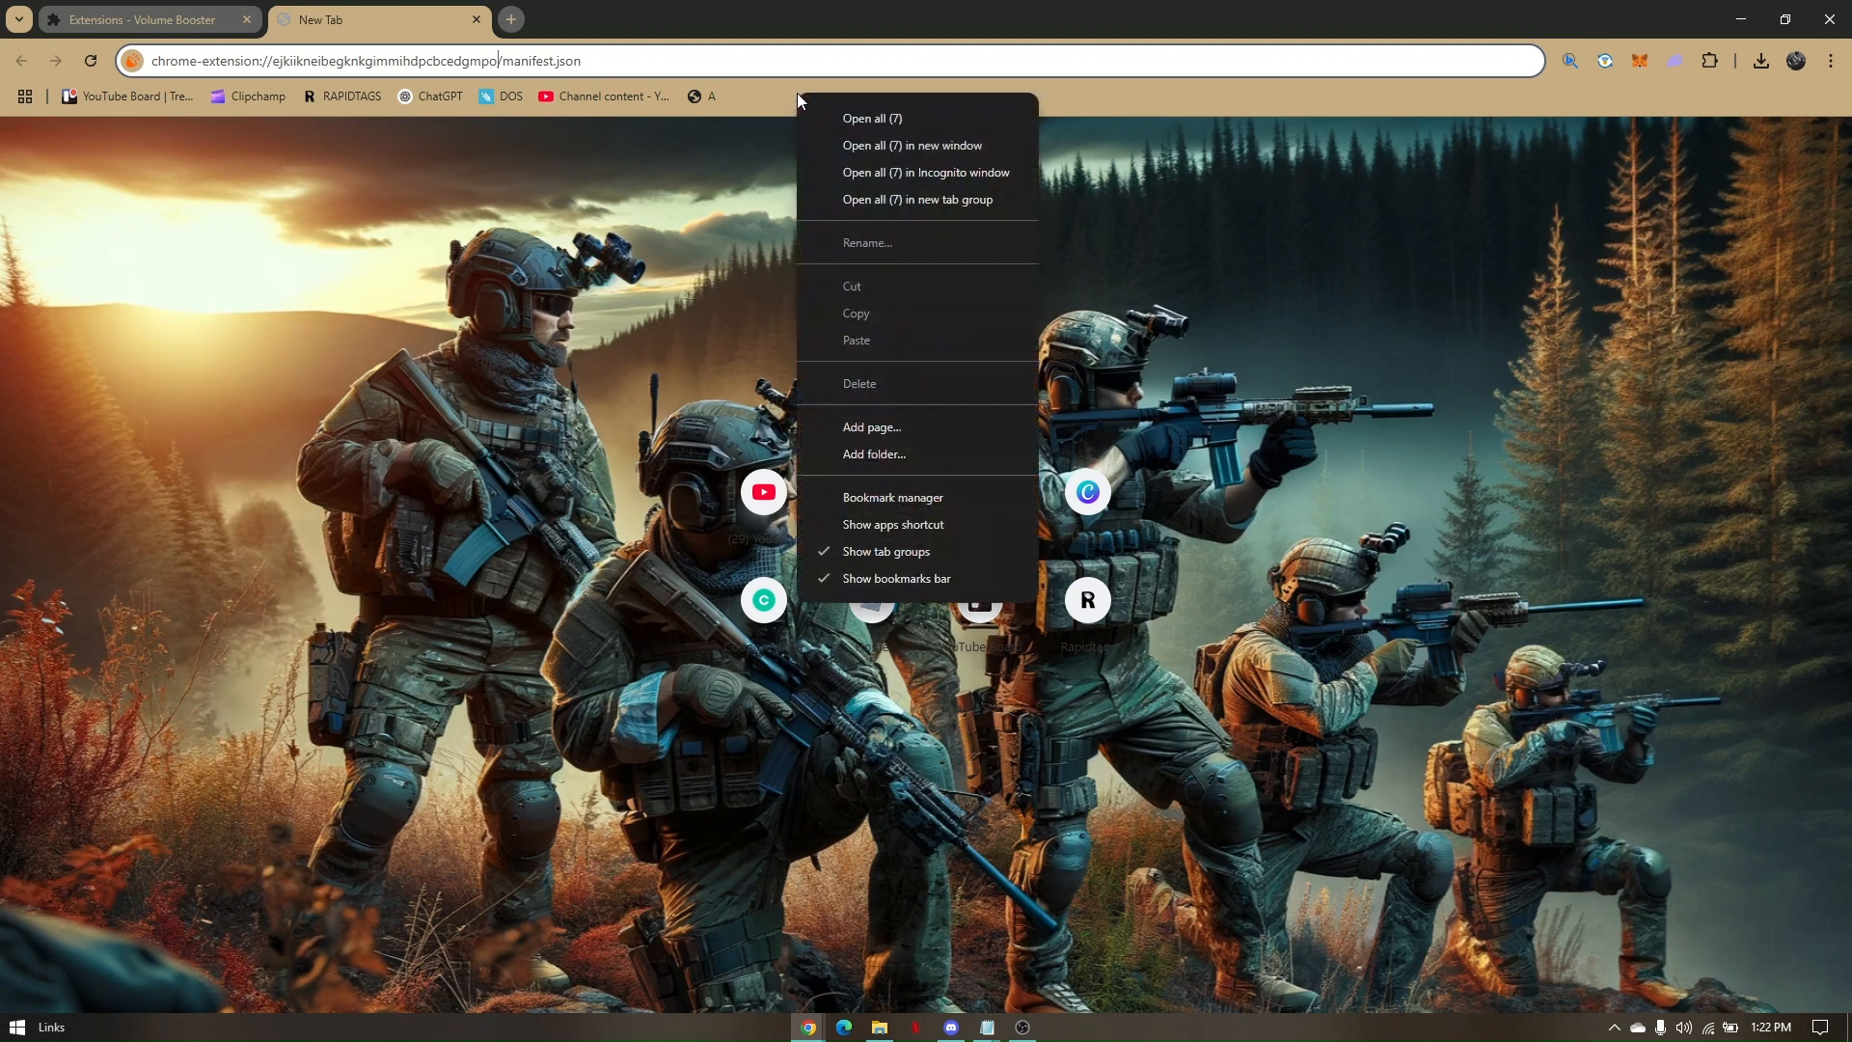
# - Save a bookmarks-bar bookmark named B with URL chrome://hang//
pyautogui.click(866, 242)
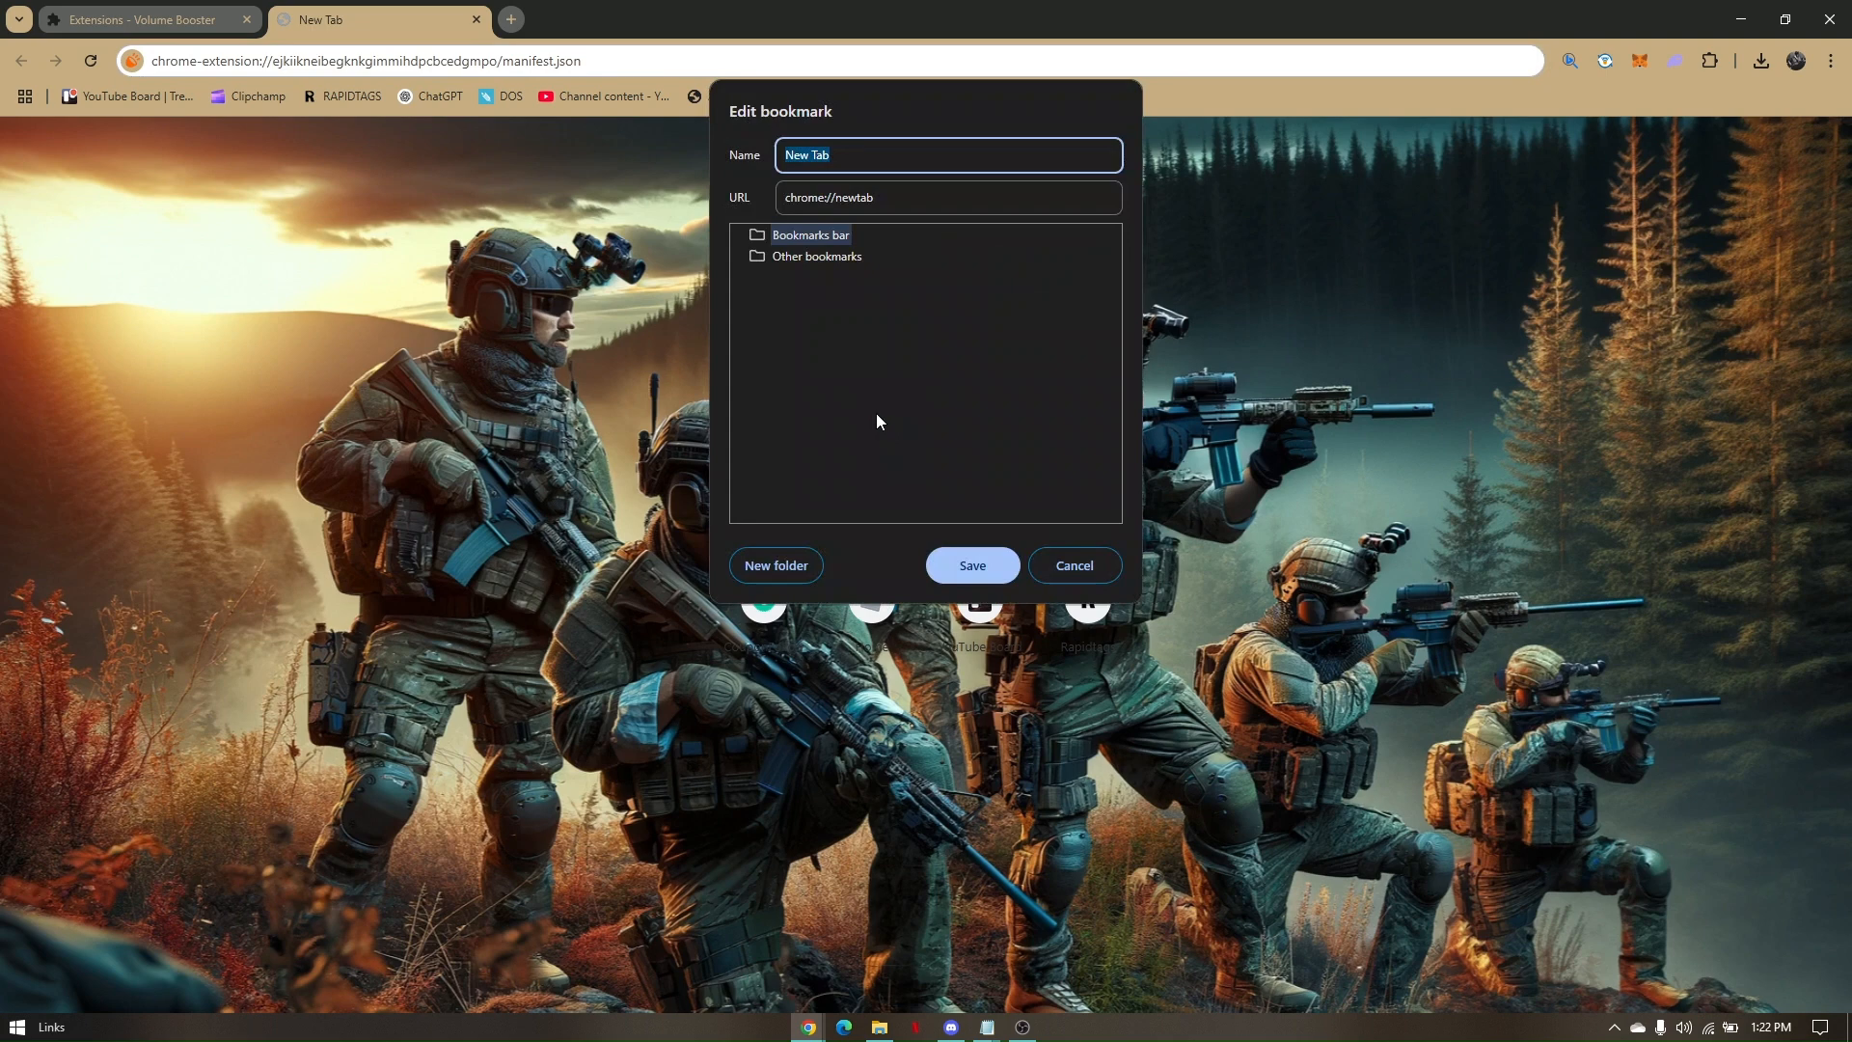
pyautogui.write('B')
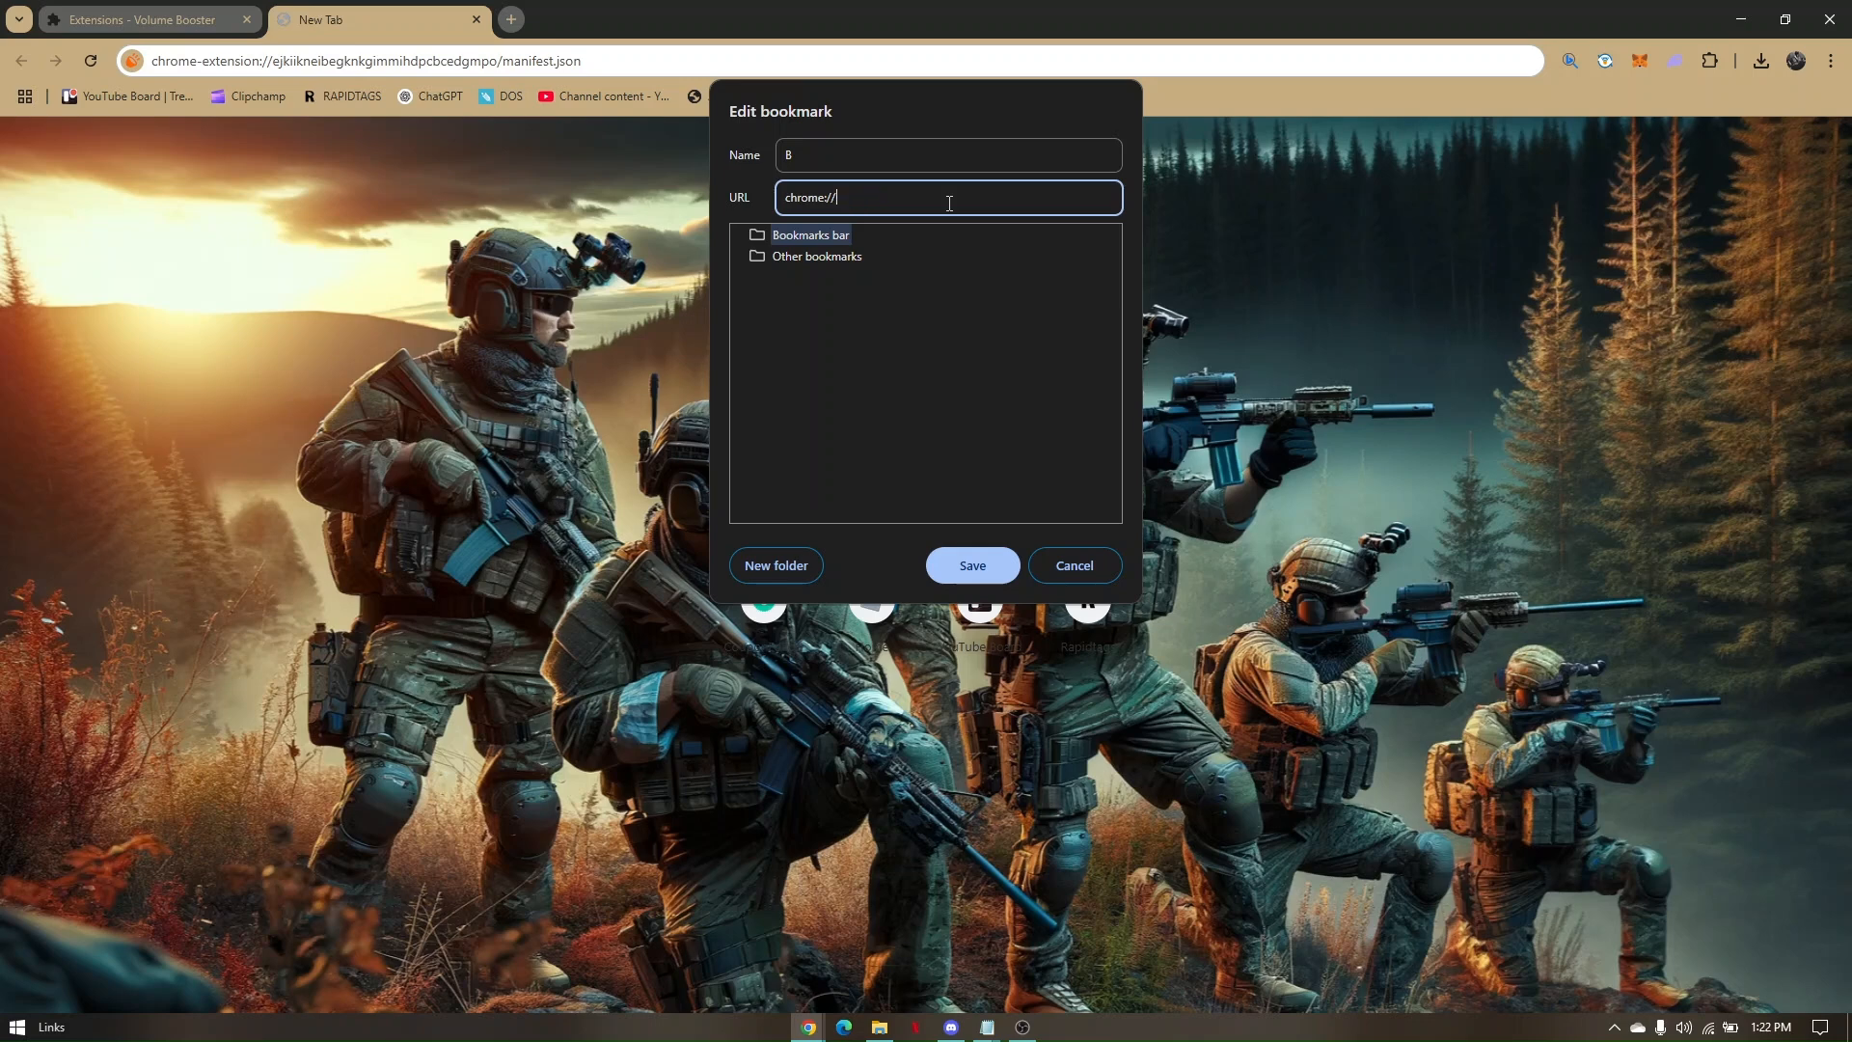
pyautogui.write('hang//')
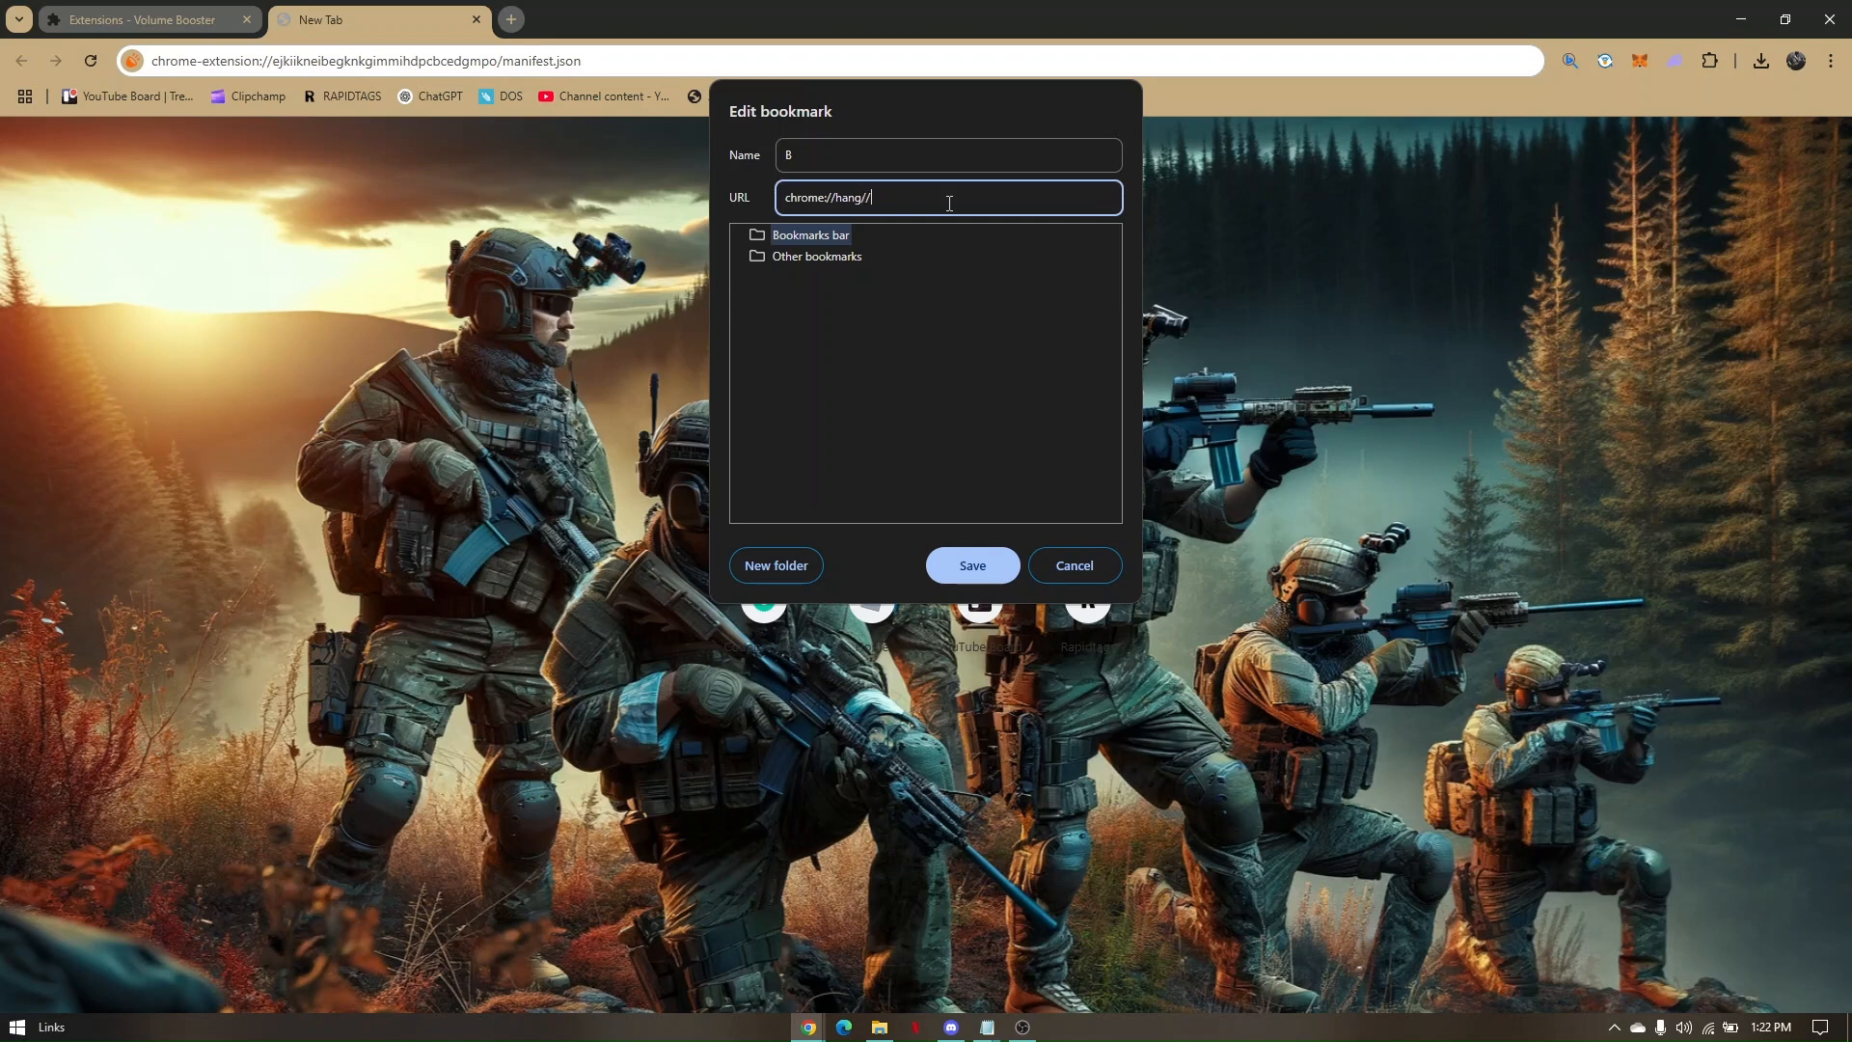
pyautogui.click(971, 564)
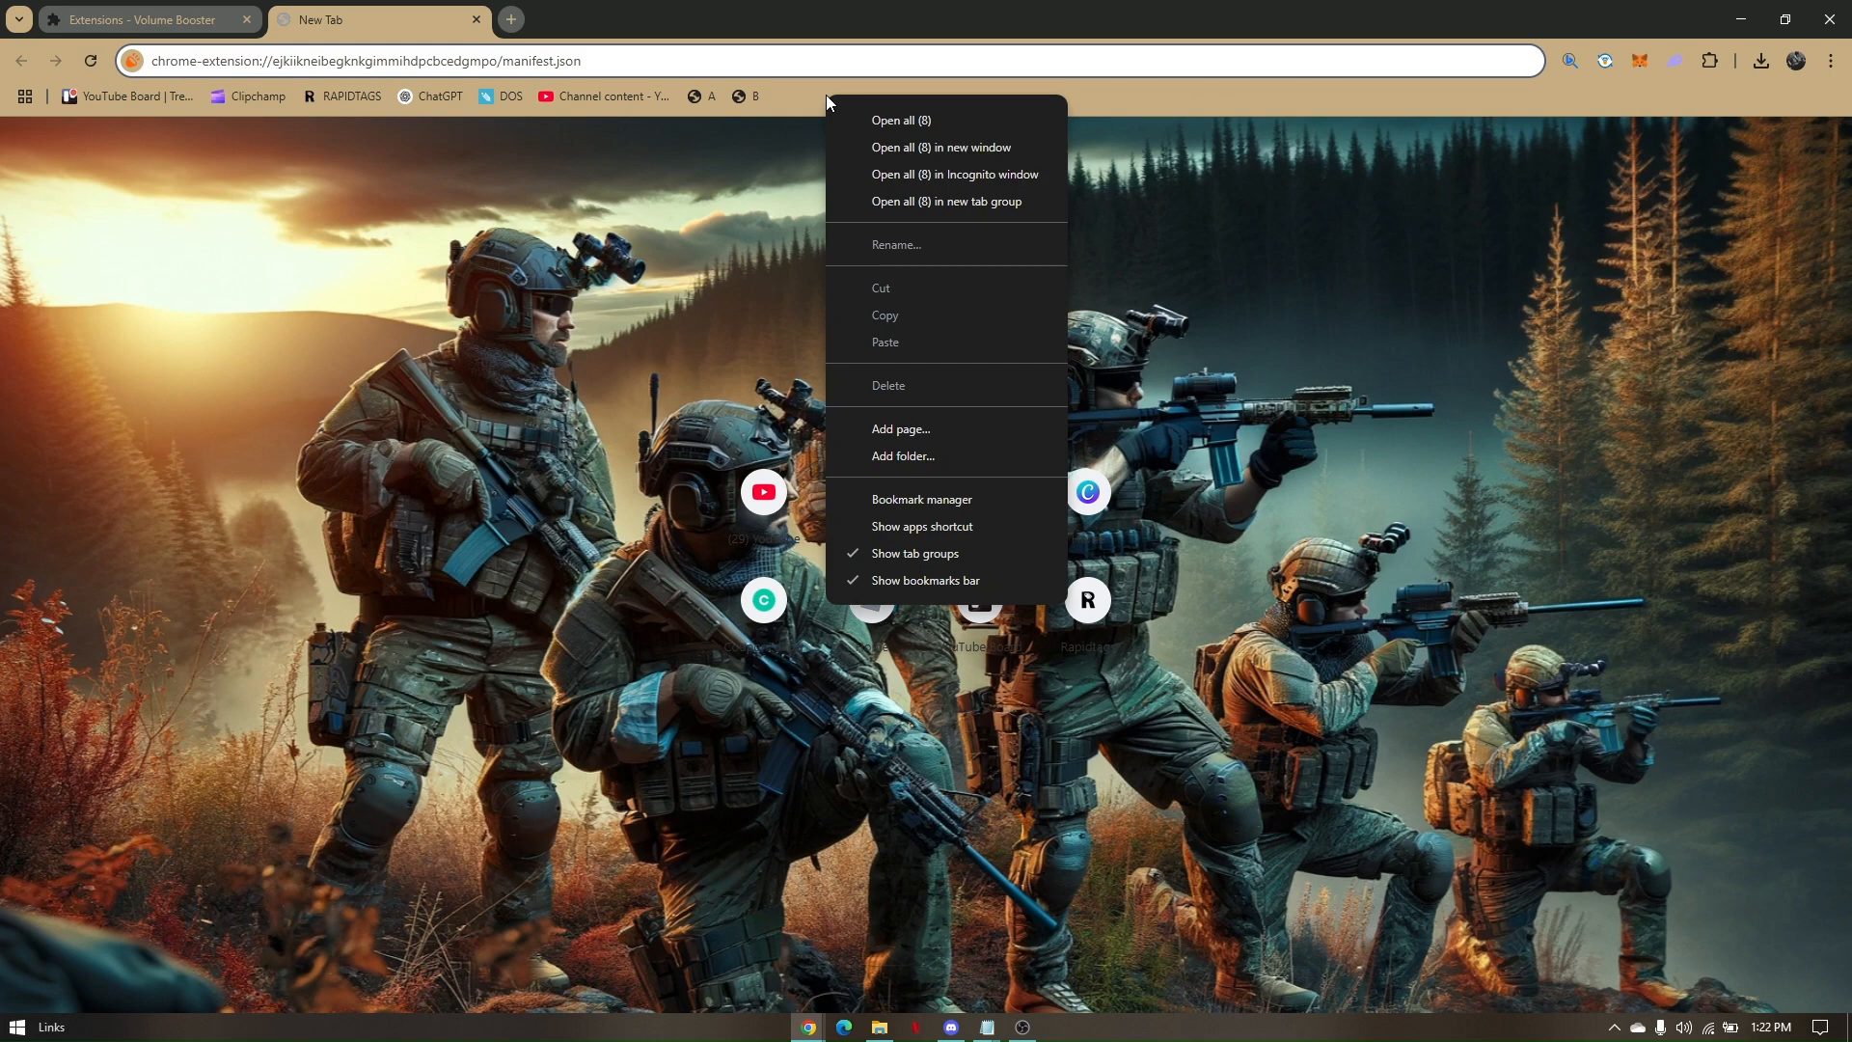
# - Save a bookmarks-bar bookmark named c, also pointing to chrome://hang//
pyautogui.click(895, 246)
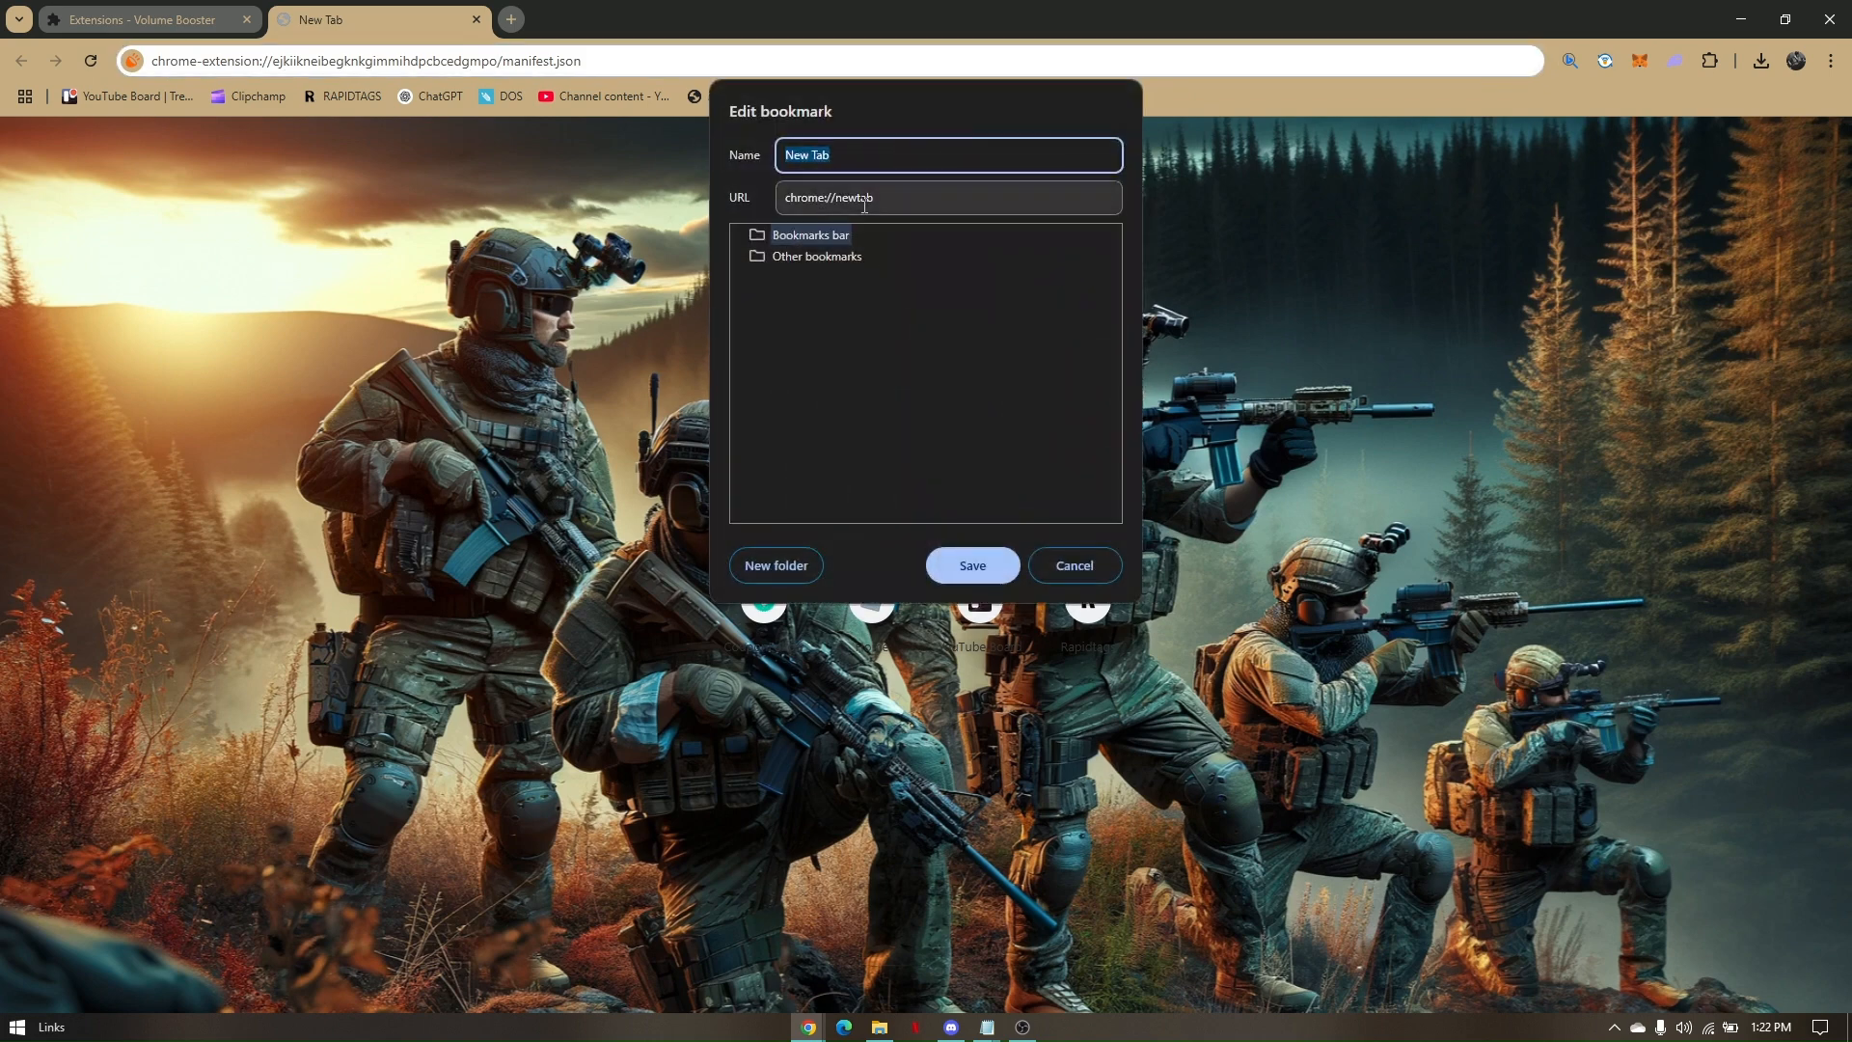
pyautogui.write('c')
pyautogui.click(949, 197)
pyautogui.write('hang//')
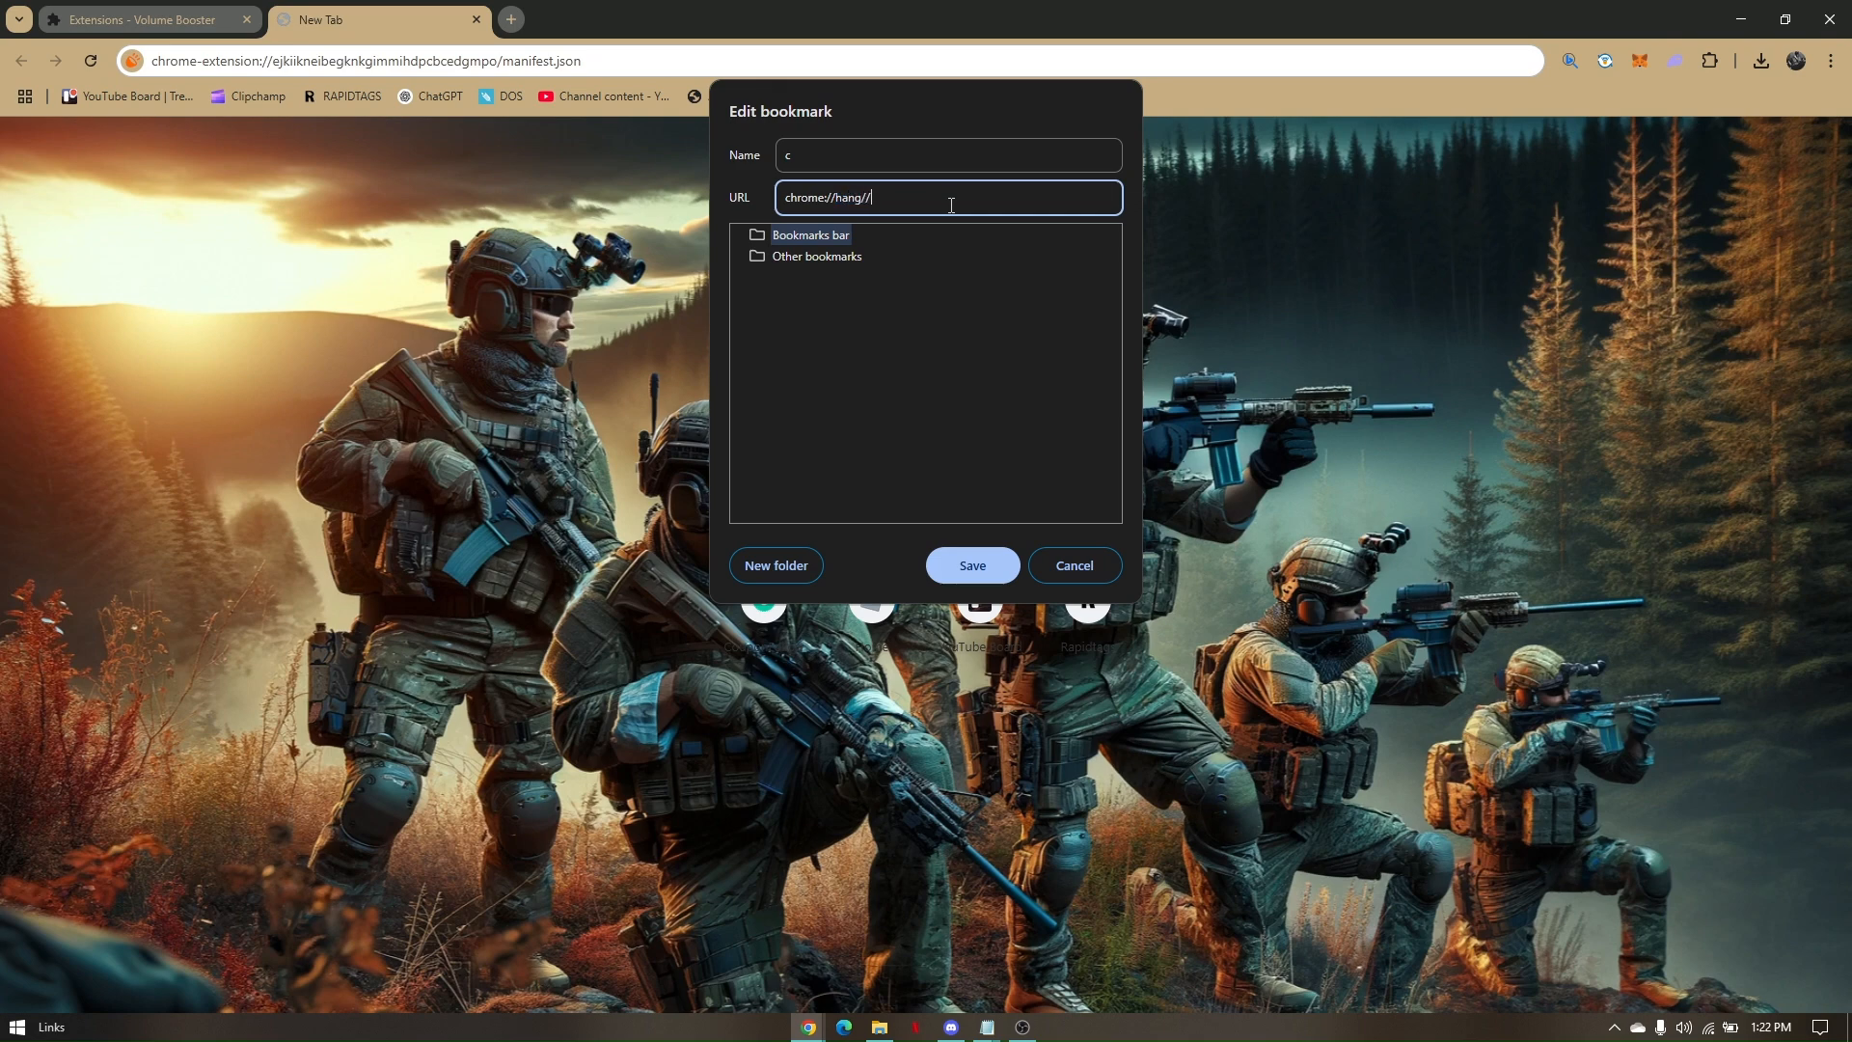
pyautogui.click(972, 564)
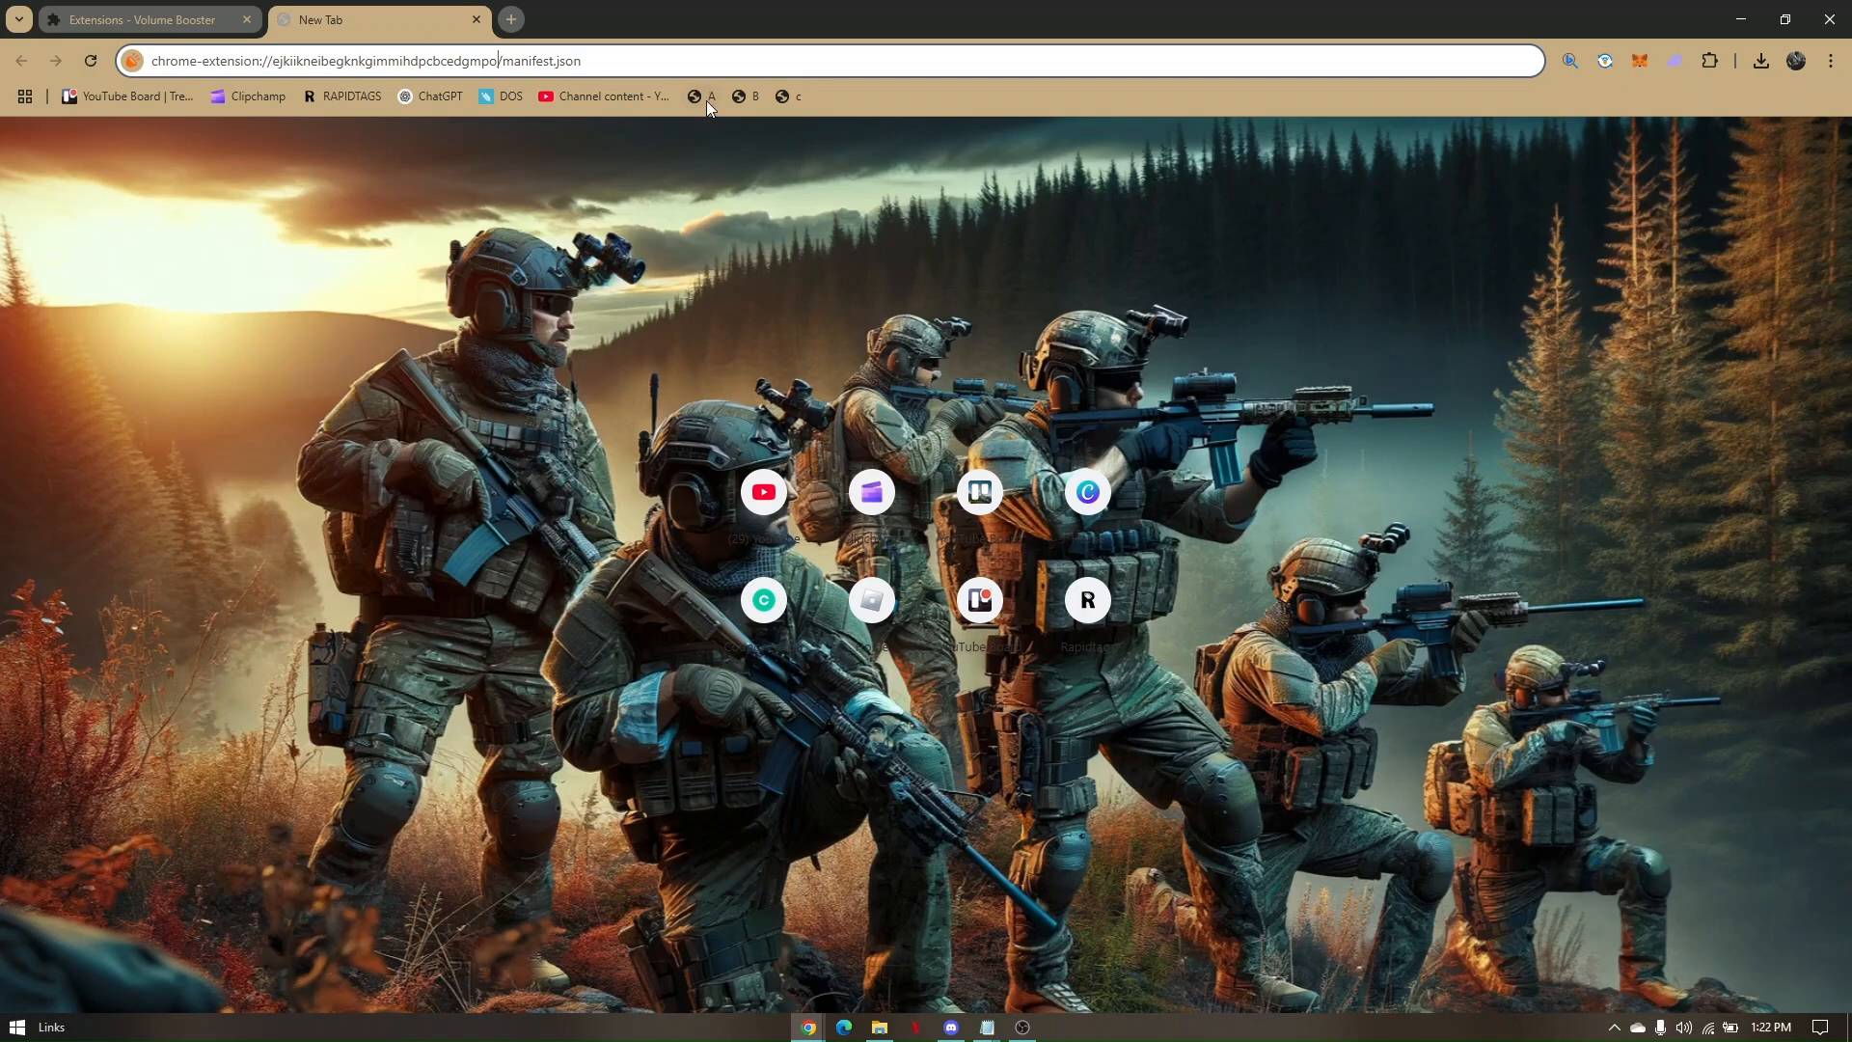
pyautogui.moveTo(711, 95)
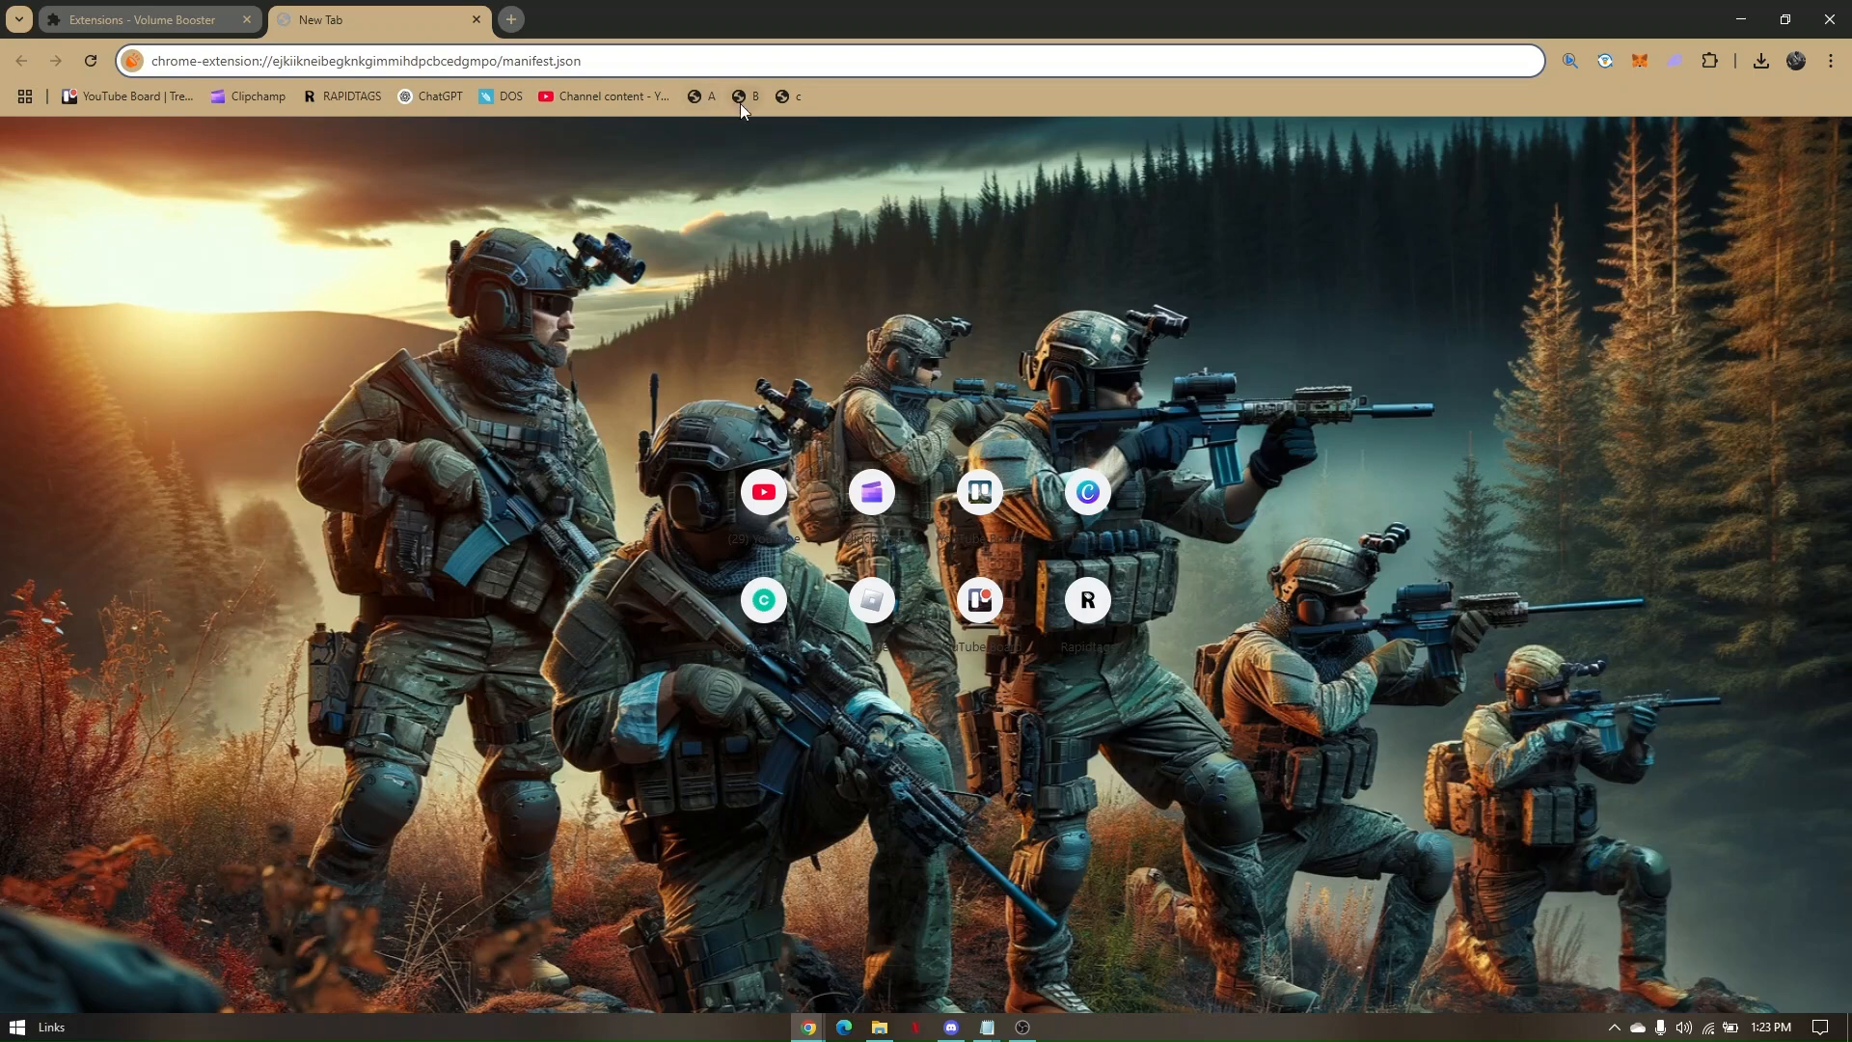
pyautogui.moveTo(753, 97)
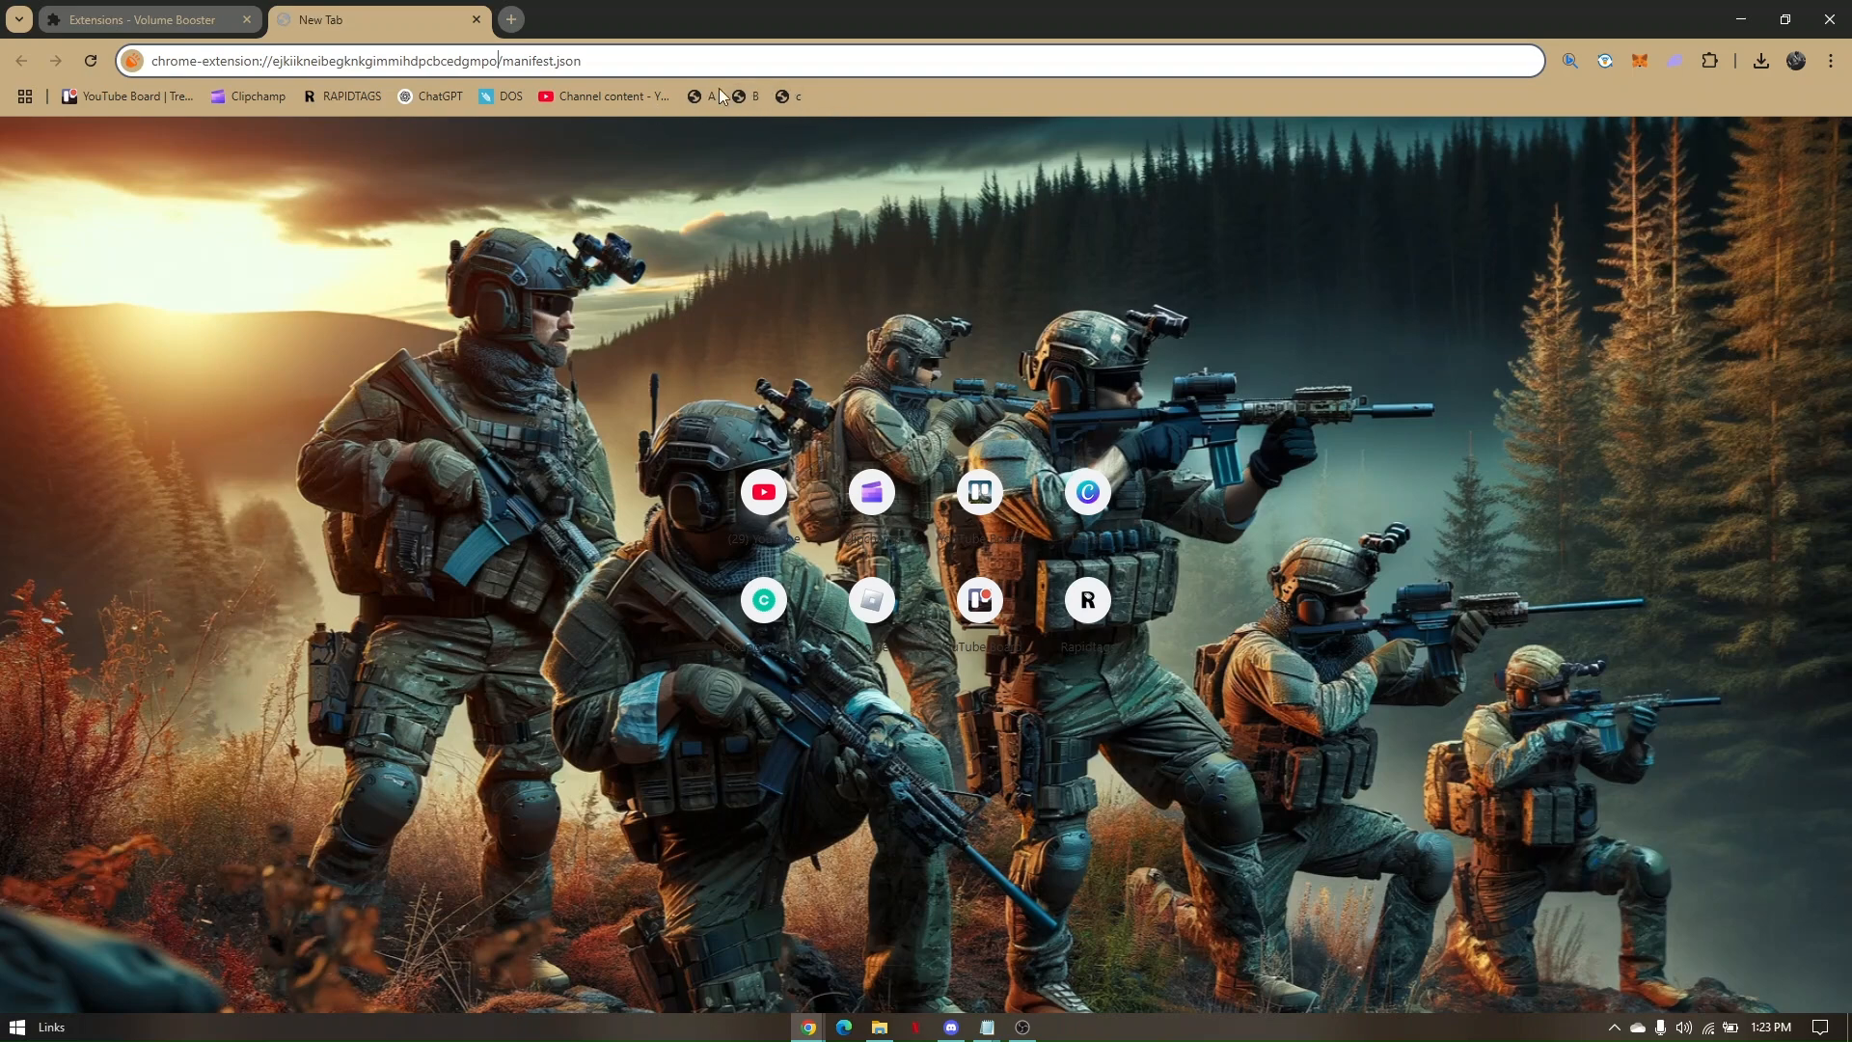
pyautogui.moveTo(867, 173)
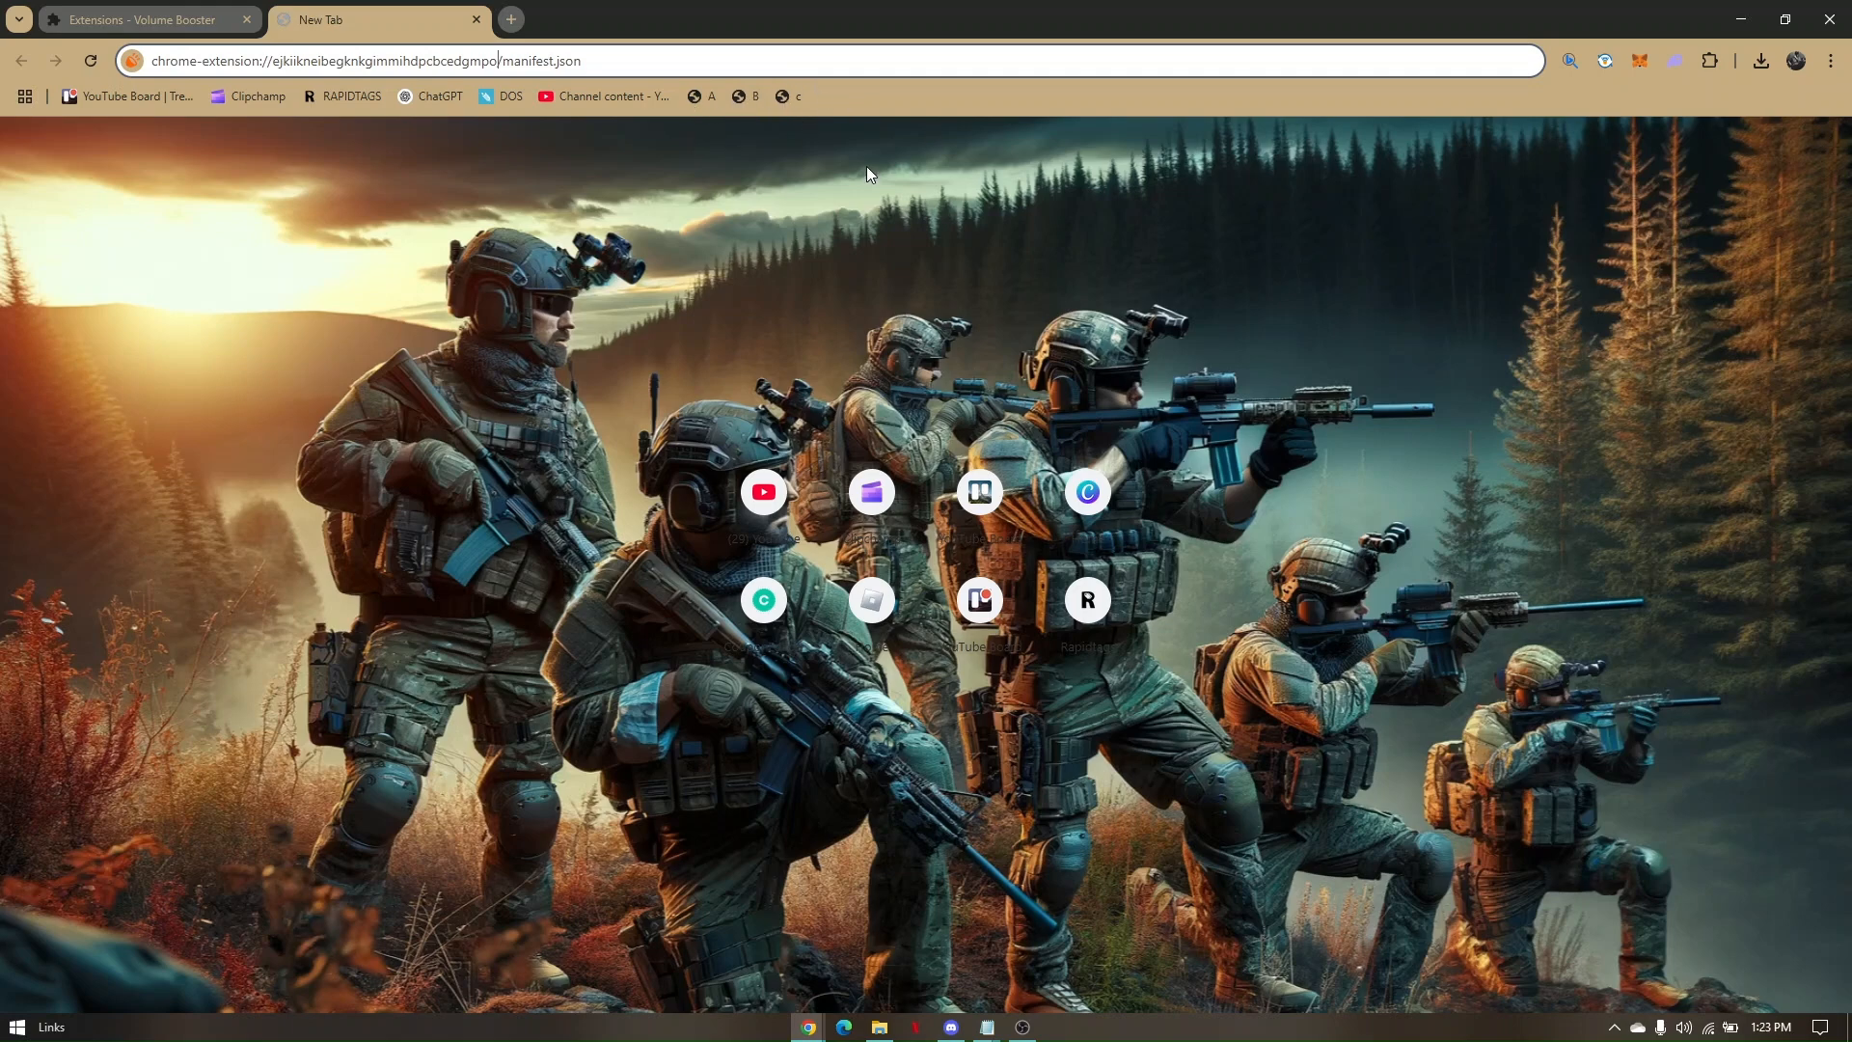